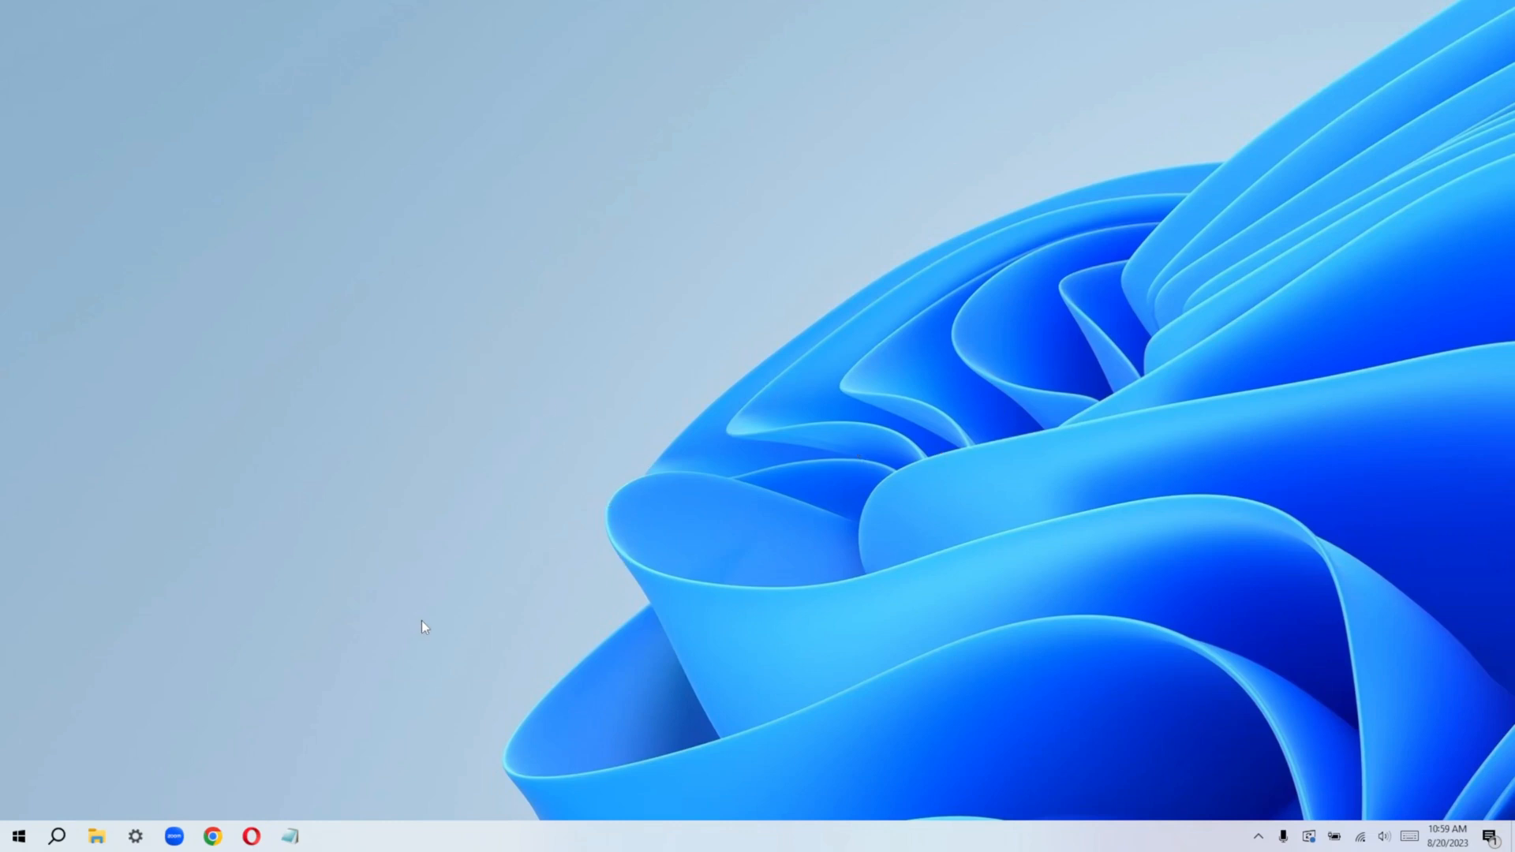
{"action": "mouse_move", "coordinate": [529, 643]}
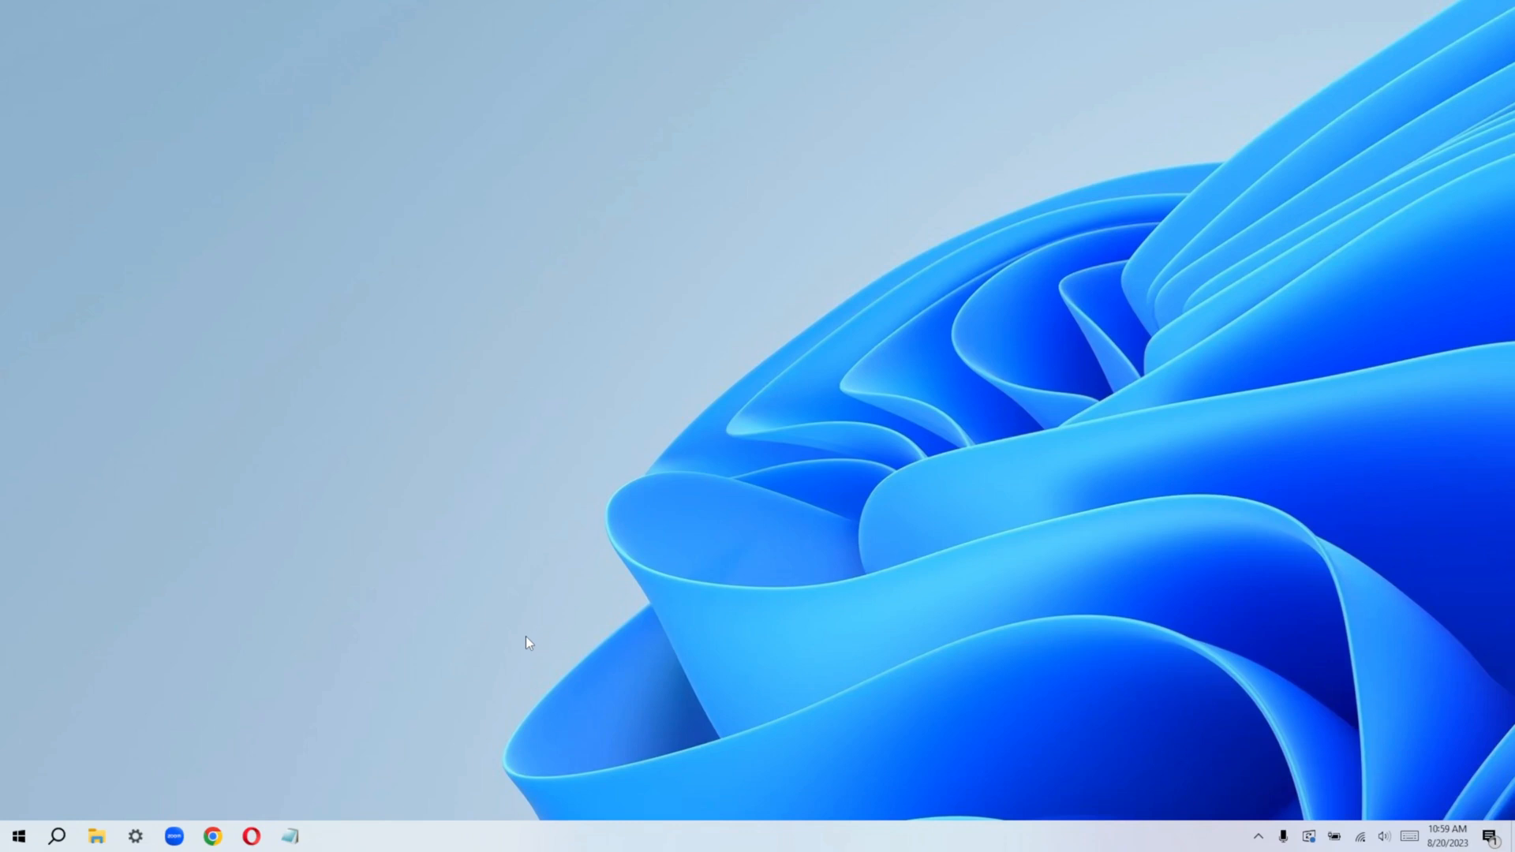
{"action": "mouse_move", "coordinate": [521, 642]}
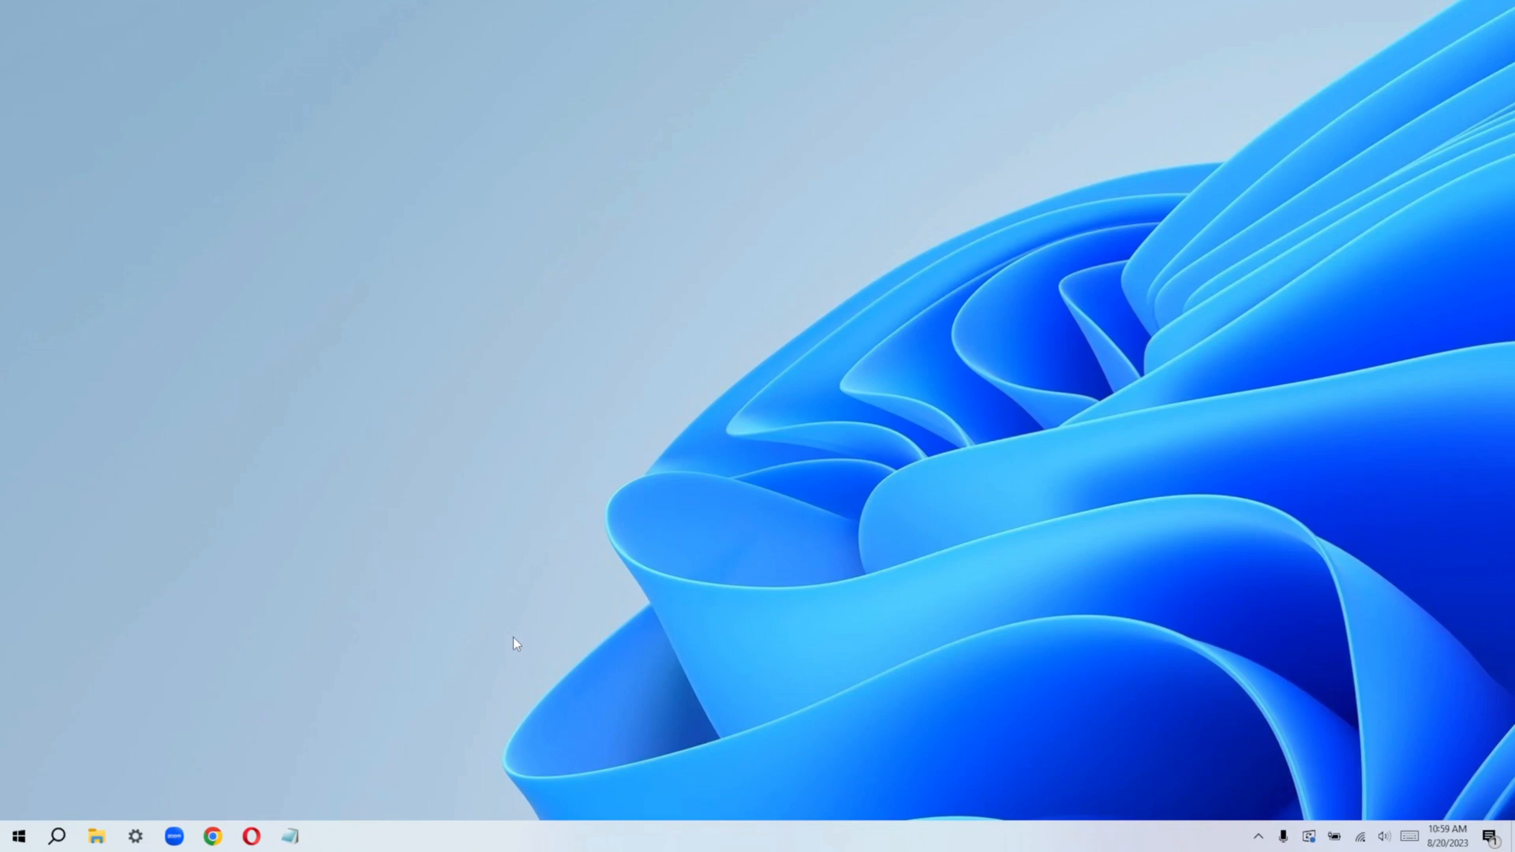
{"action": "mouse_move", "coordinate": [406, 549]}
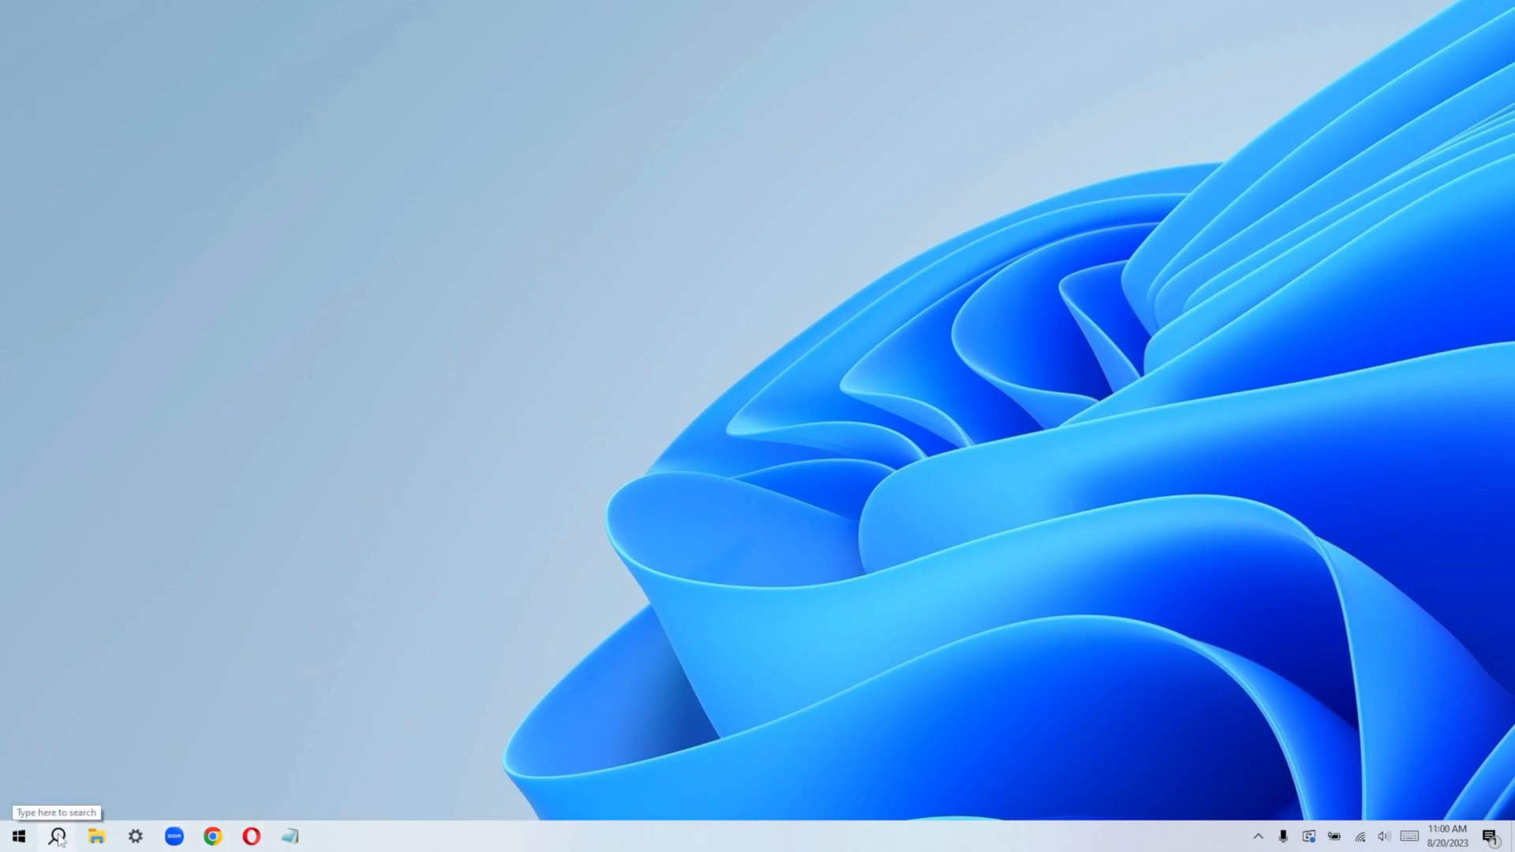
Search Windows for "create a restore point" to find the Control Panel setting
{"action": "left_click", "coordinate": [56, 837]}
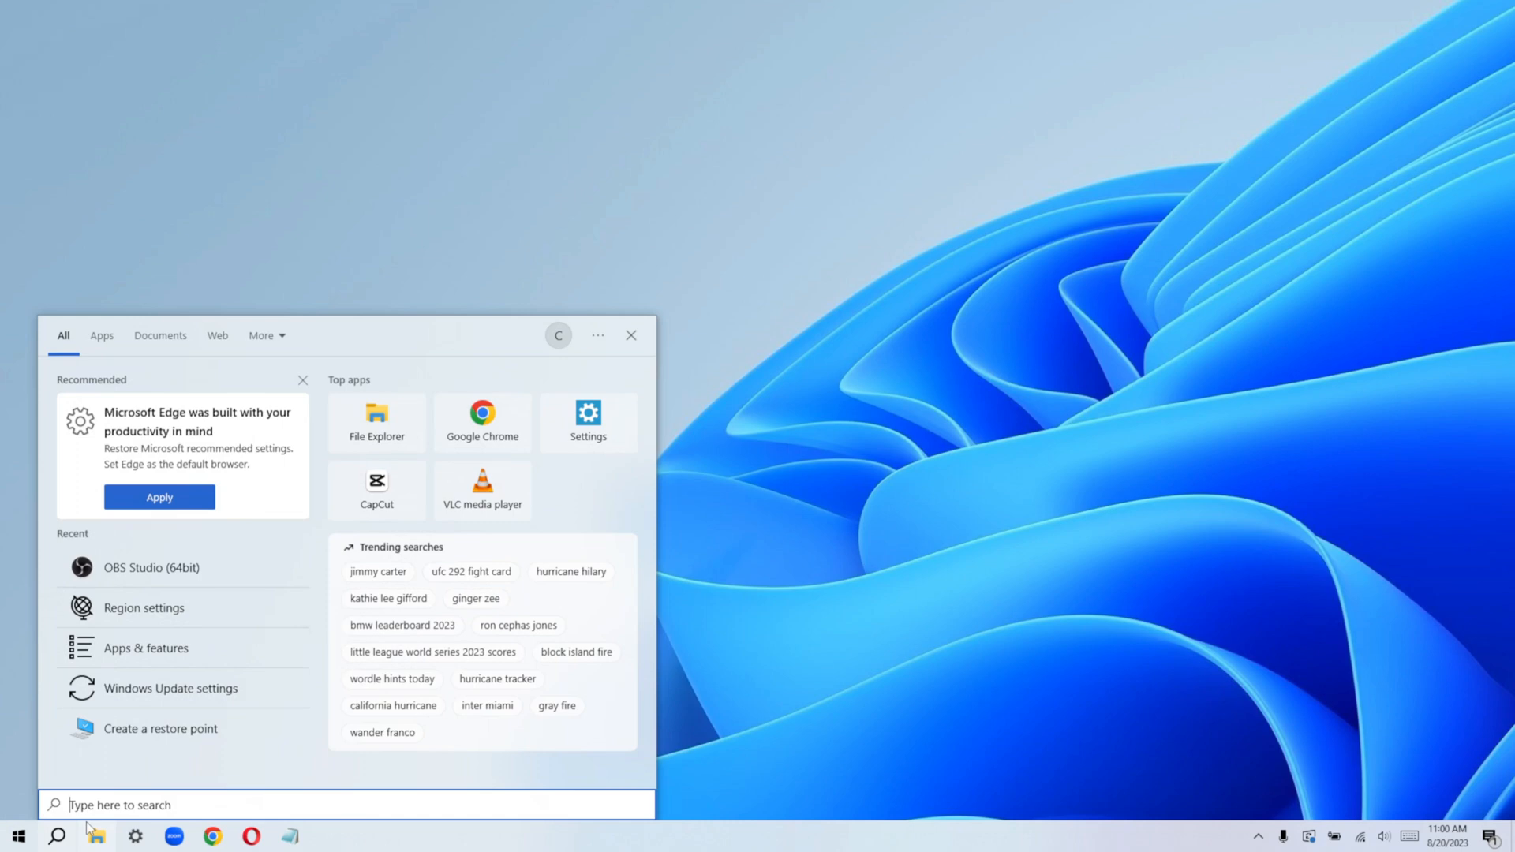
{"action": "type", "text": "create a restore point"}
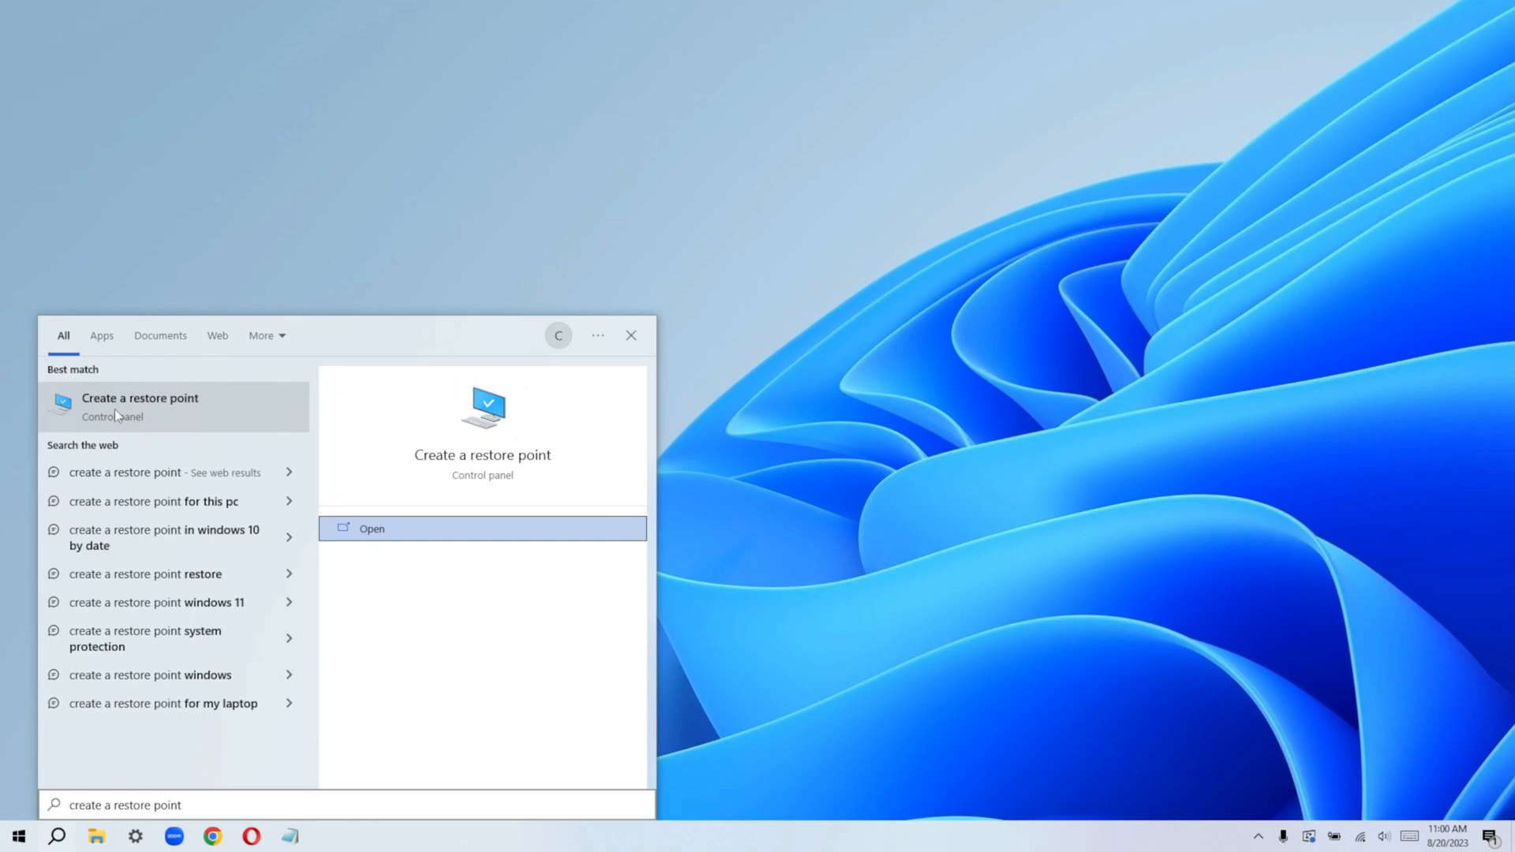
{"action": "mouse_move", "coordinate": [156, 423]}
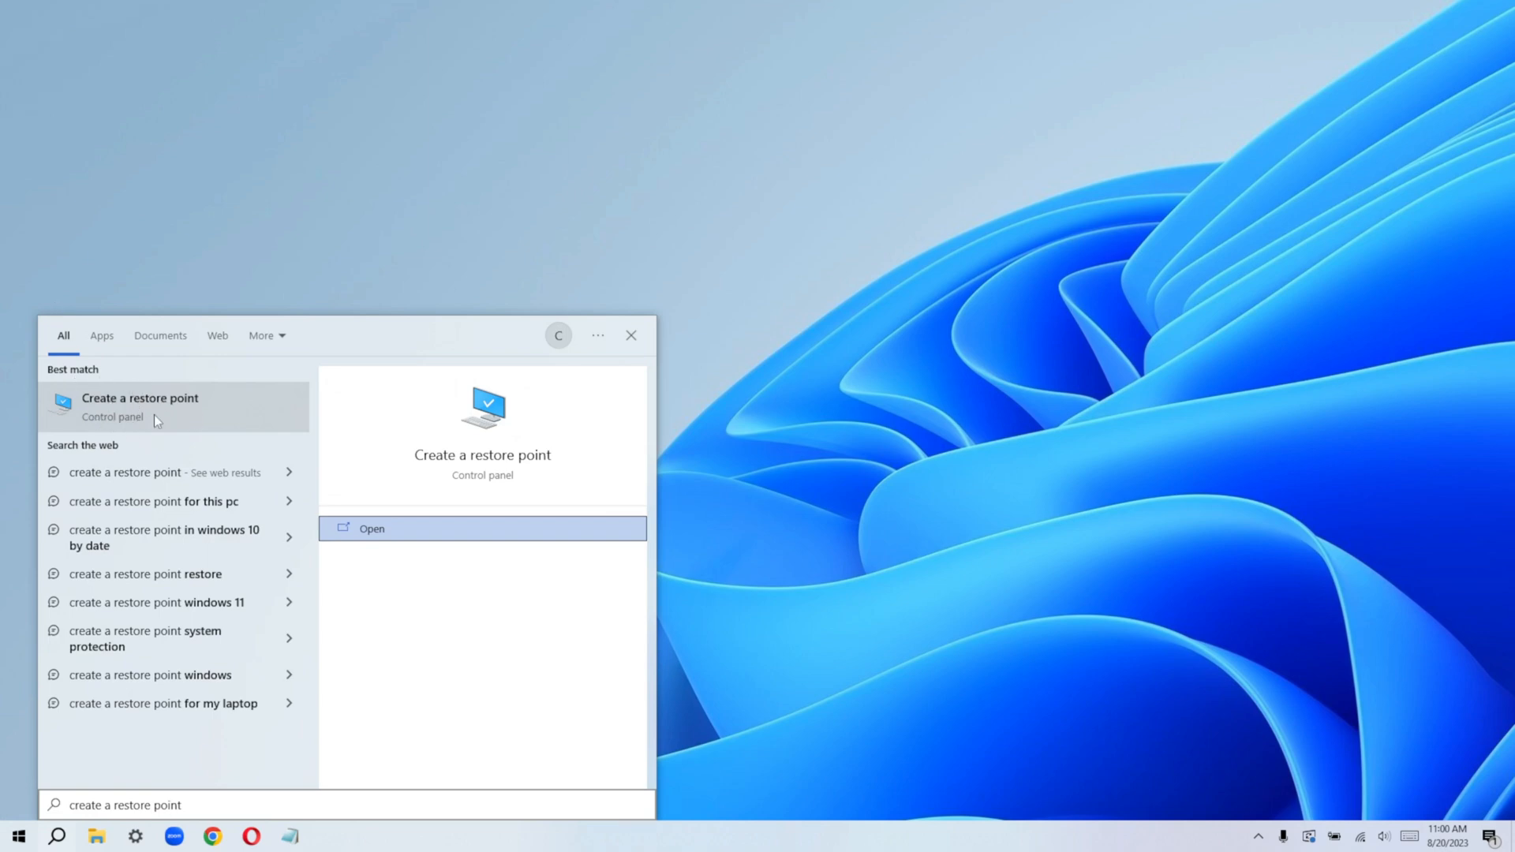
Launch the Create a restore point setting and select Local Disk (C:), currently showing protection Off
{"action": "left_click", "coordinate": [371, 528]}
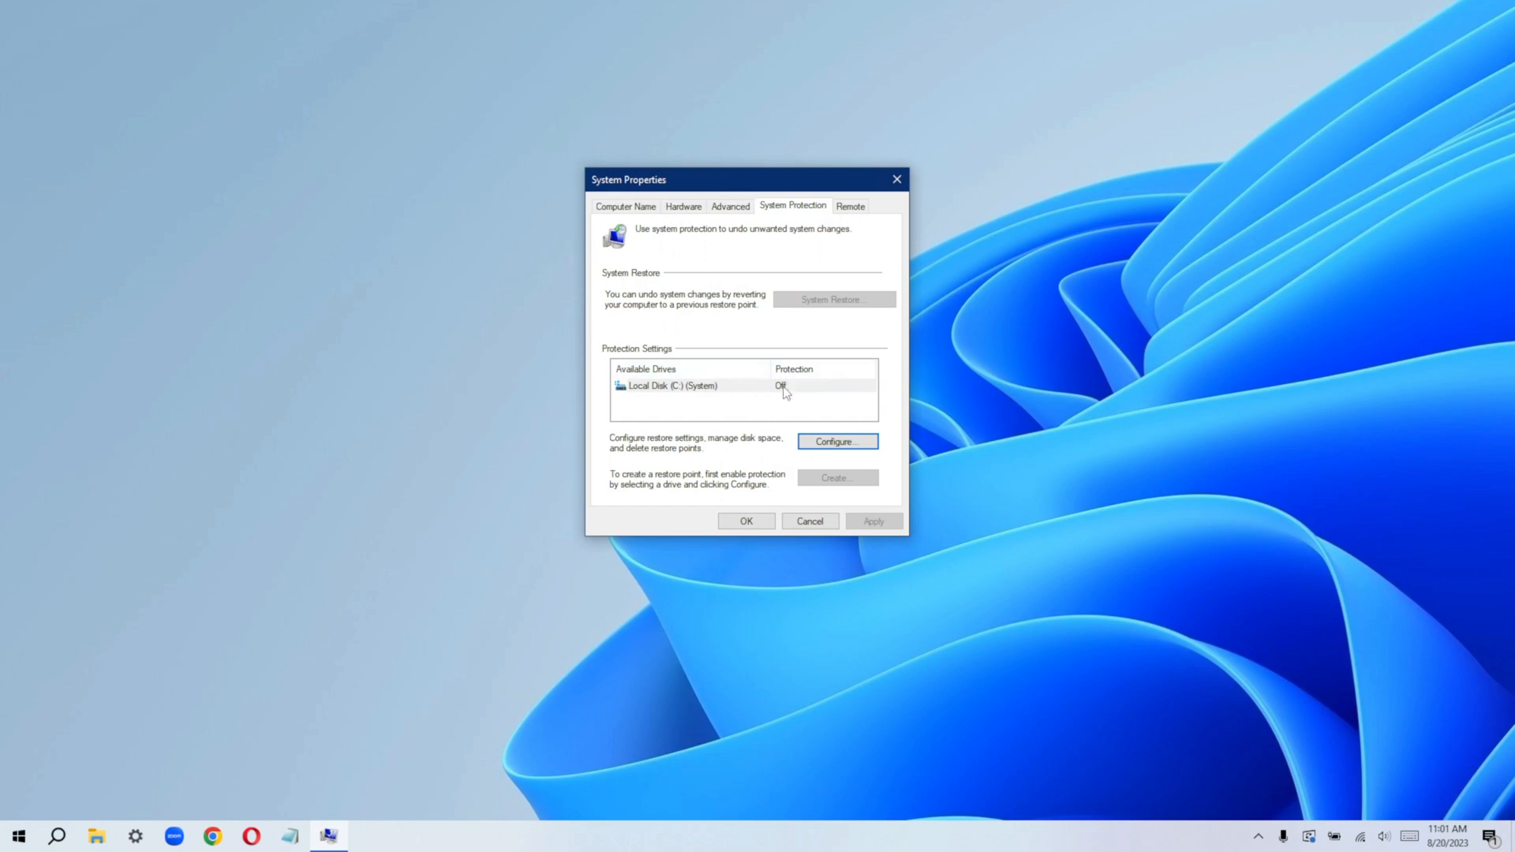
{"action": "mouse_move", "coordinate": [618, 363]}
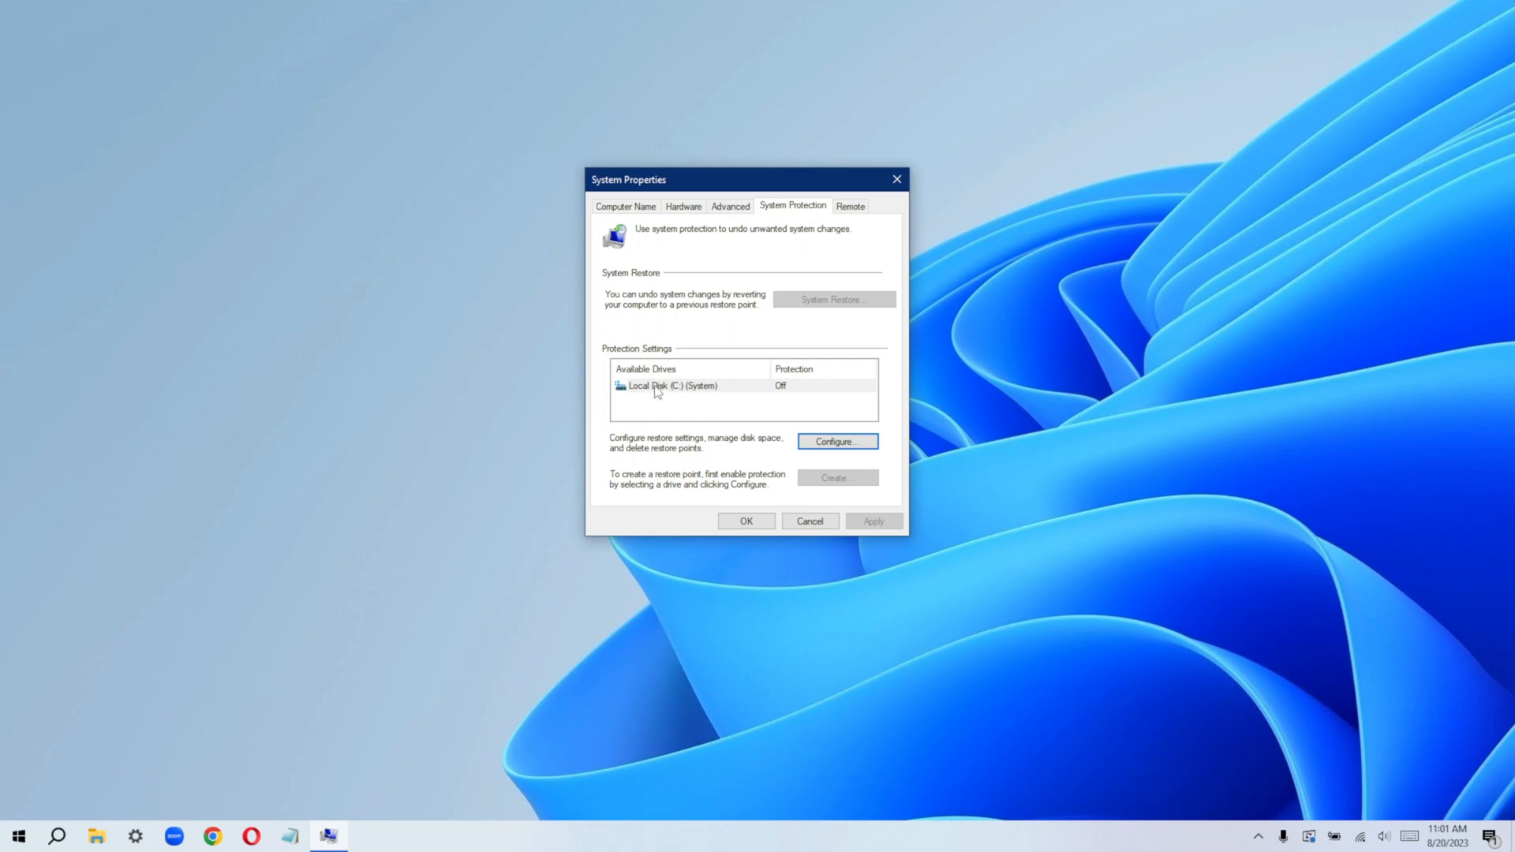
{"action": "mouse_move", "coordinate": [655, 396]}
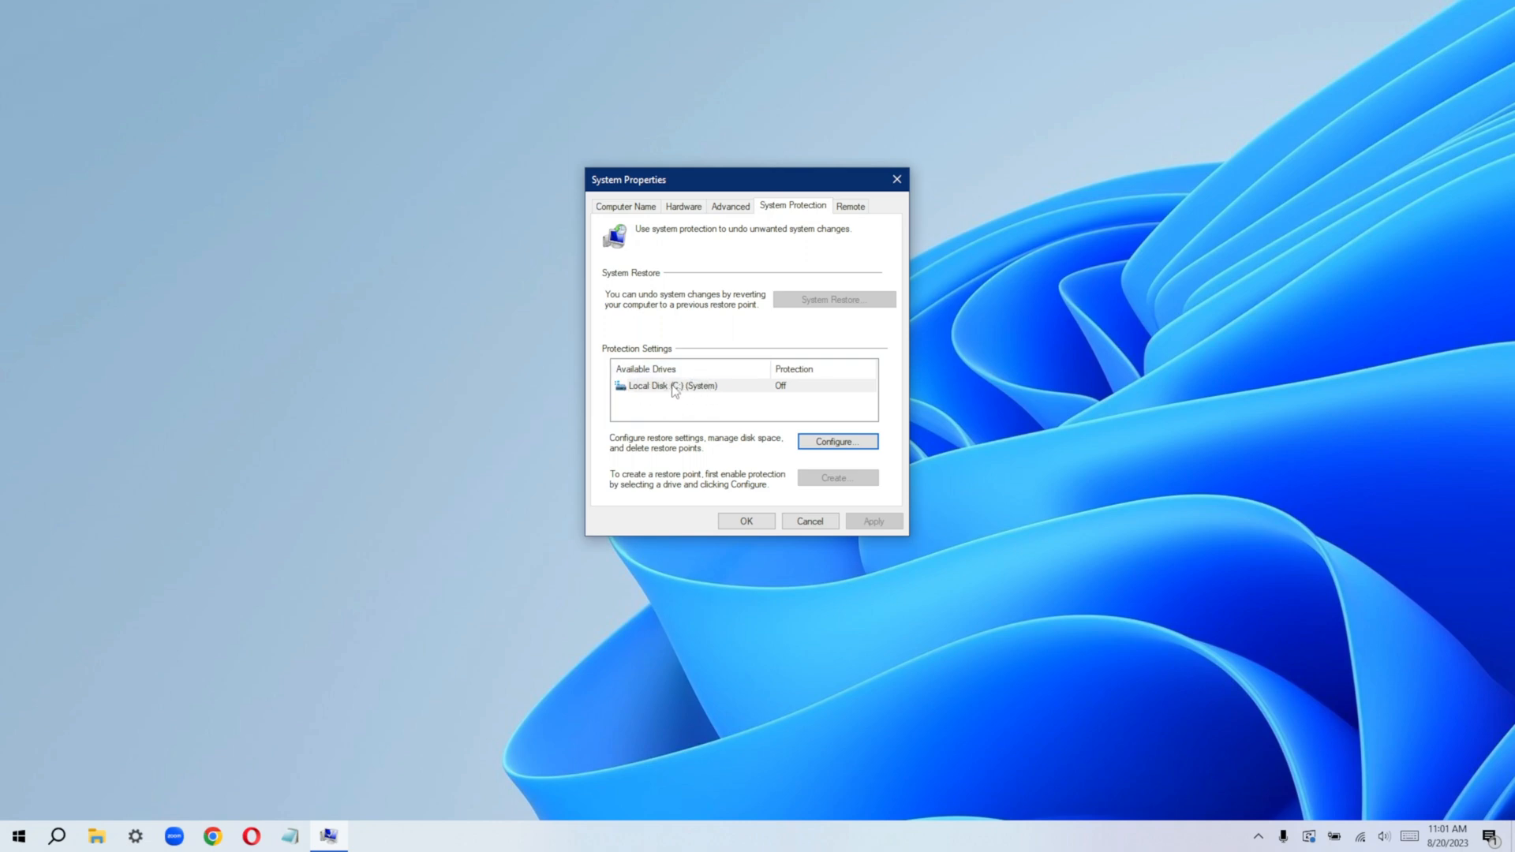
{"action": "left_click", "coordinate": [666, 385]}
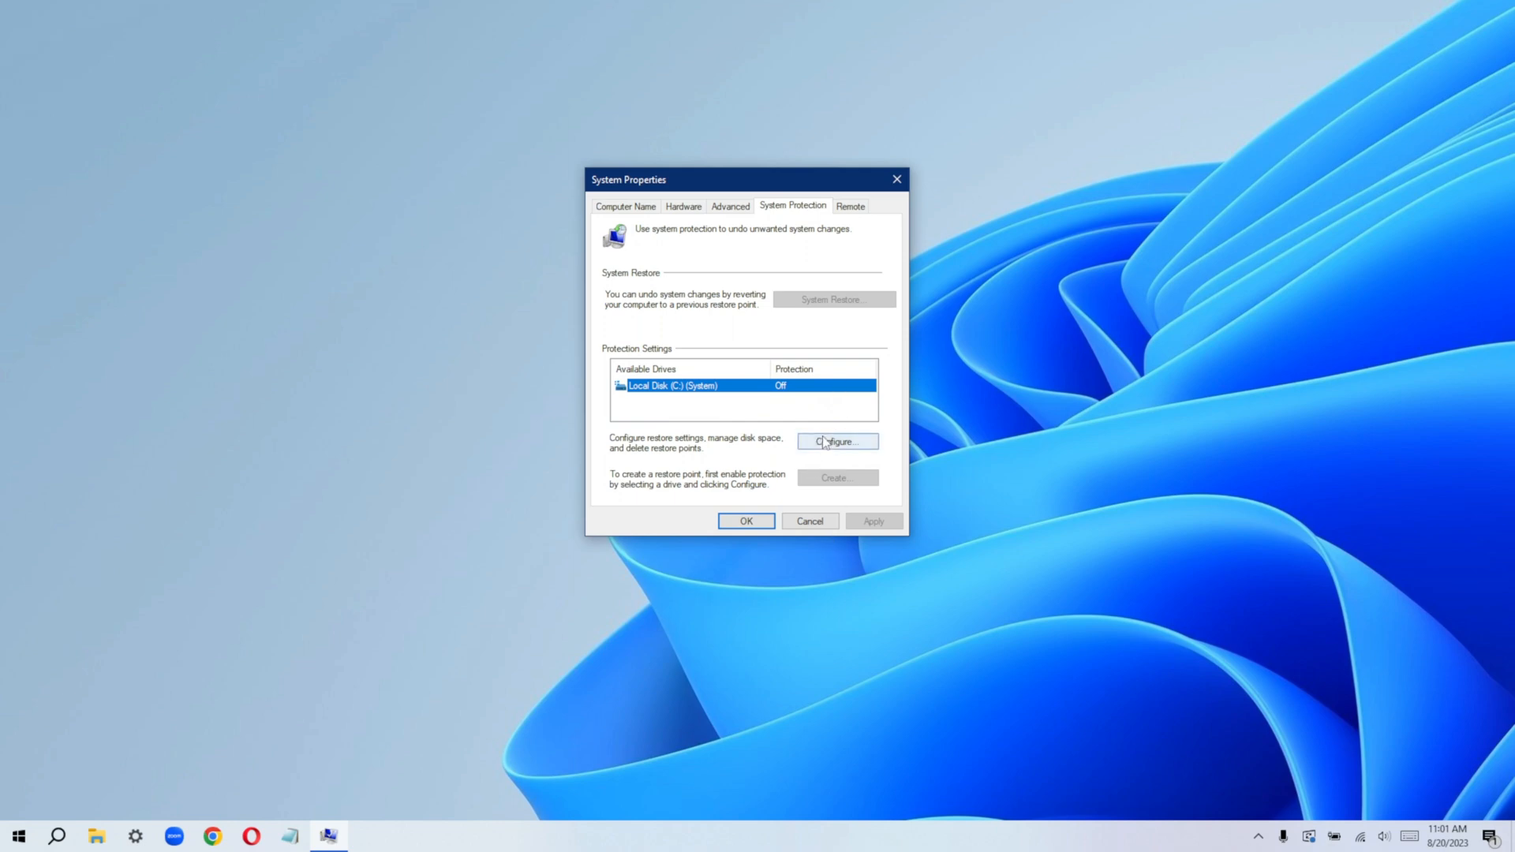
Configure Local Disk (C:) so system protection is turned on and applied
{"action": "left_click", "coordinate": [837, 442]}
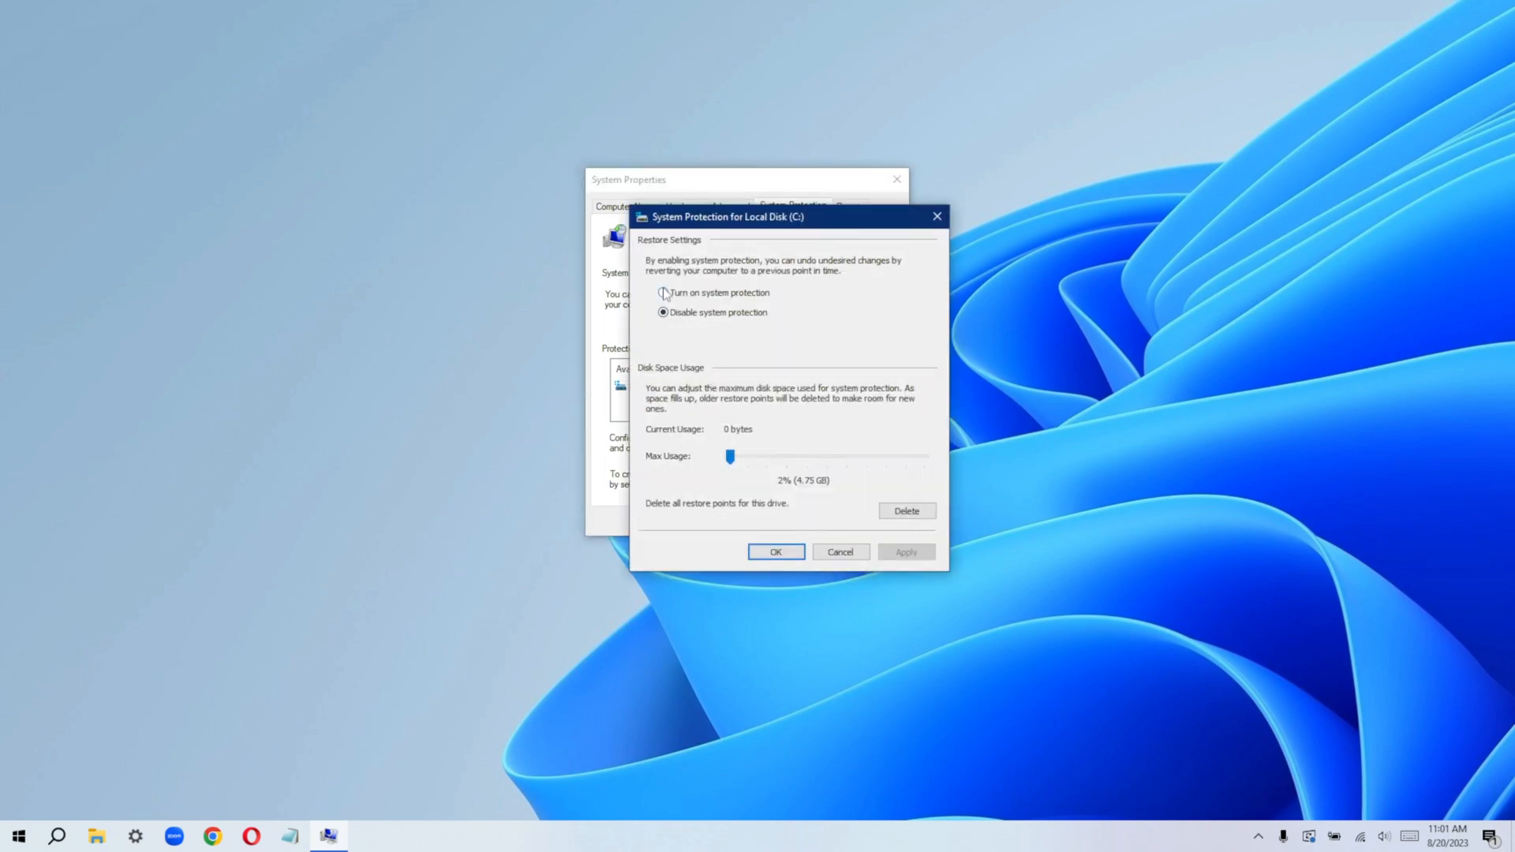
{"action": "left_click", "coordinate": [663, 294]}
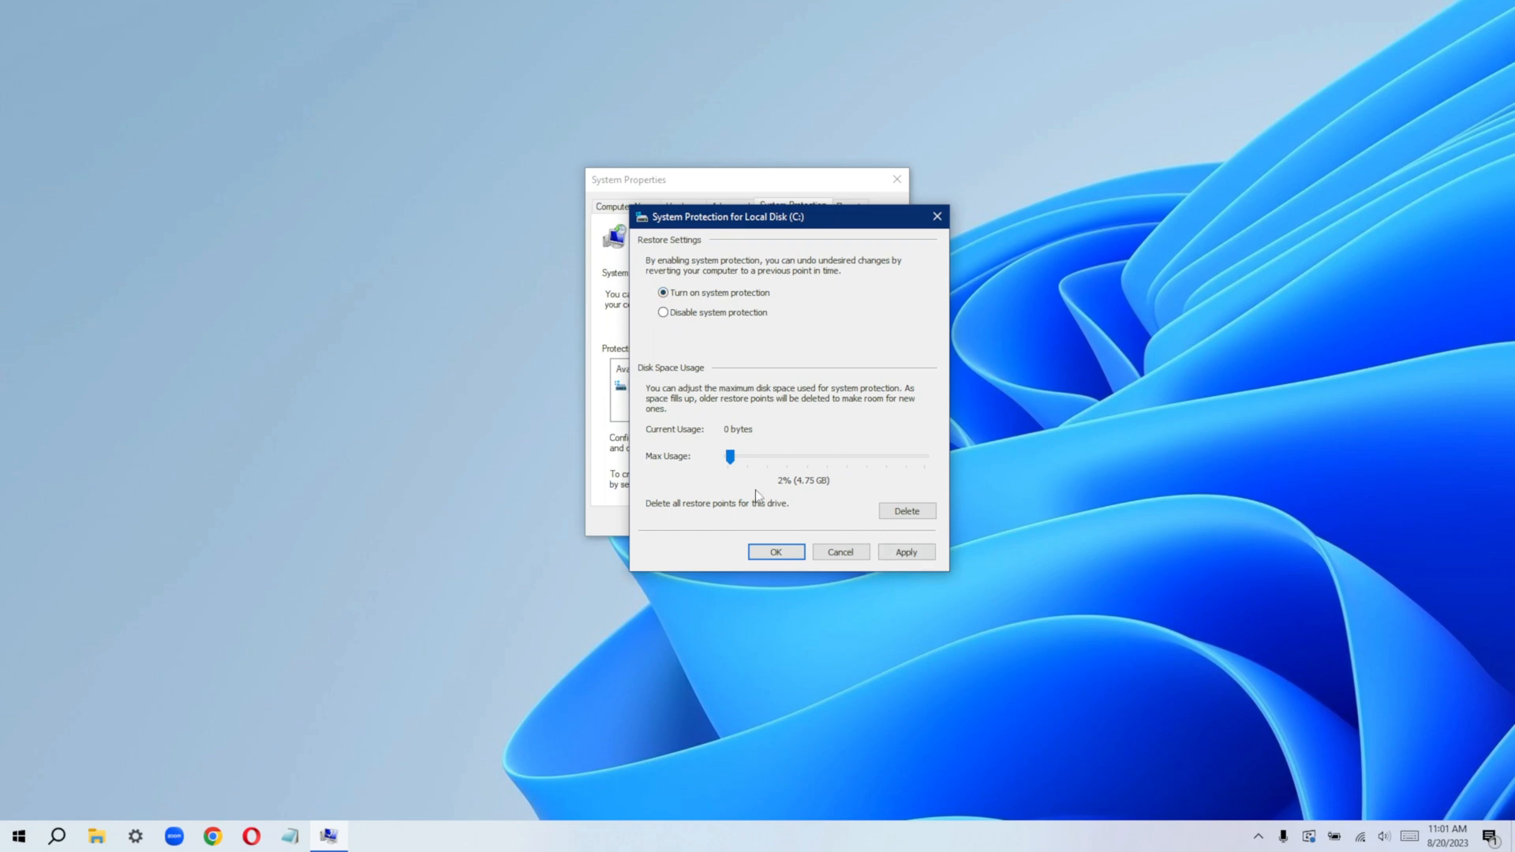
{"action": "mouse_move", "coordinate": [802, 489]}
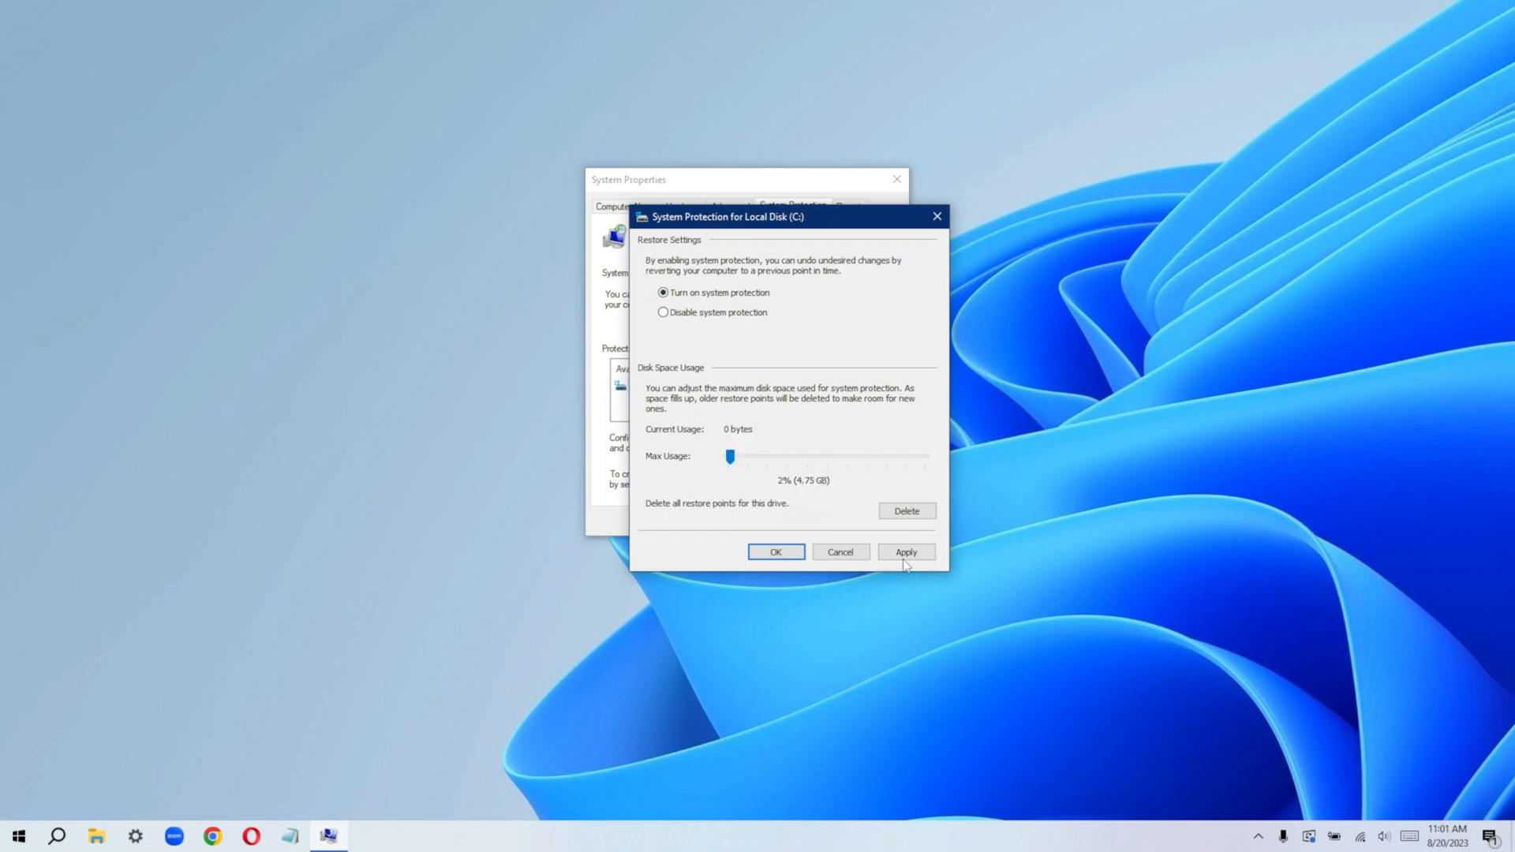
{"action": "left_click", "coordinate": [906, 552]}
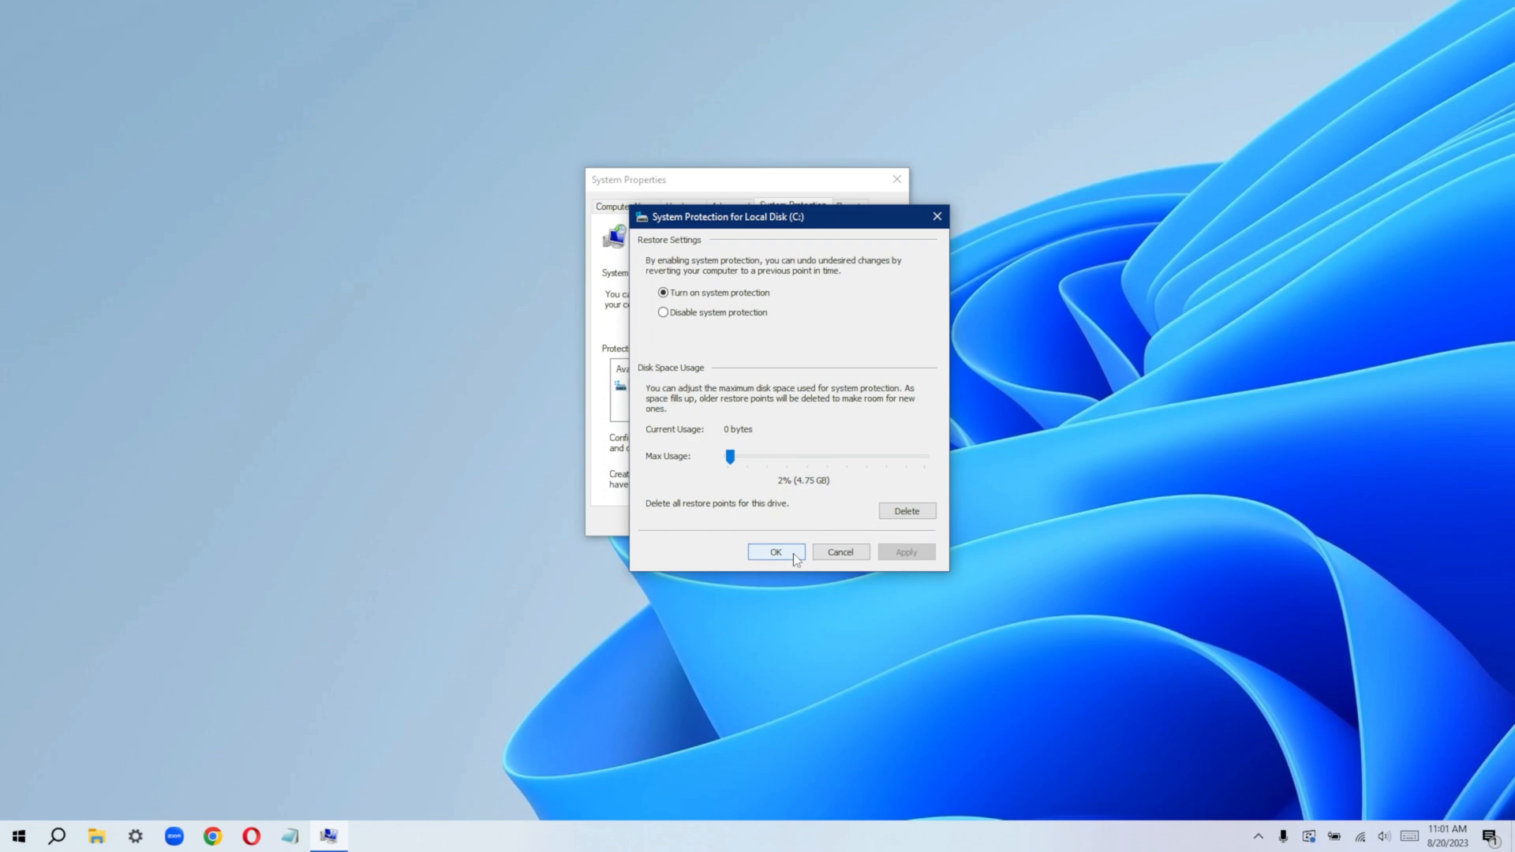
{"action": "left_click", "coordinate": [775, 552]}
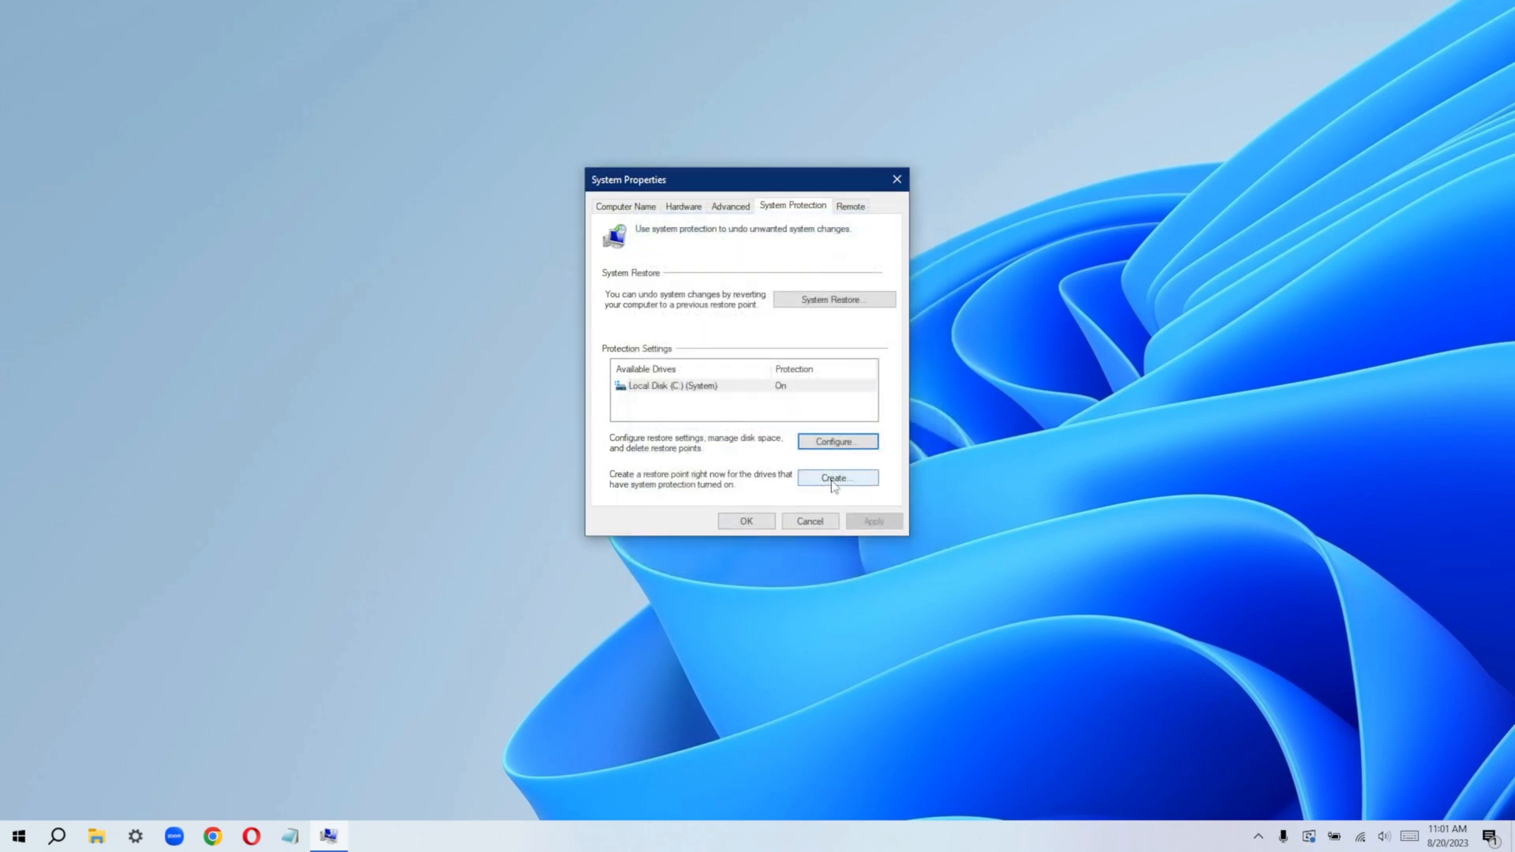
Create a manual restore point on C: described as 8/20/2023 and dismiss the success message
{"action": "left_click", "coordinate": [836, 476]}
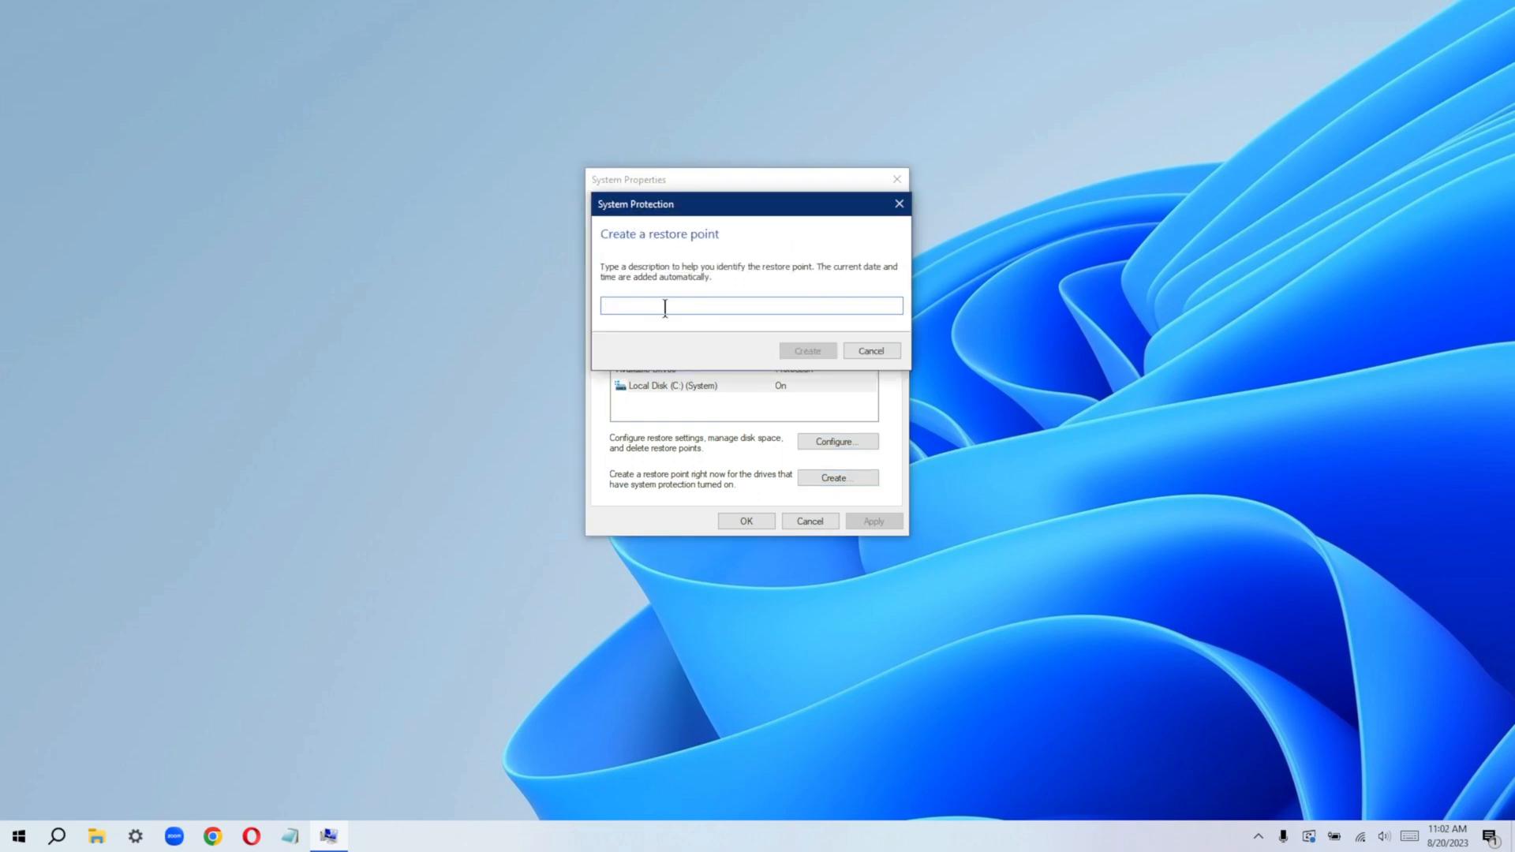
{"action": "type", "text": "8/20/2023"}
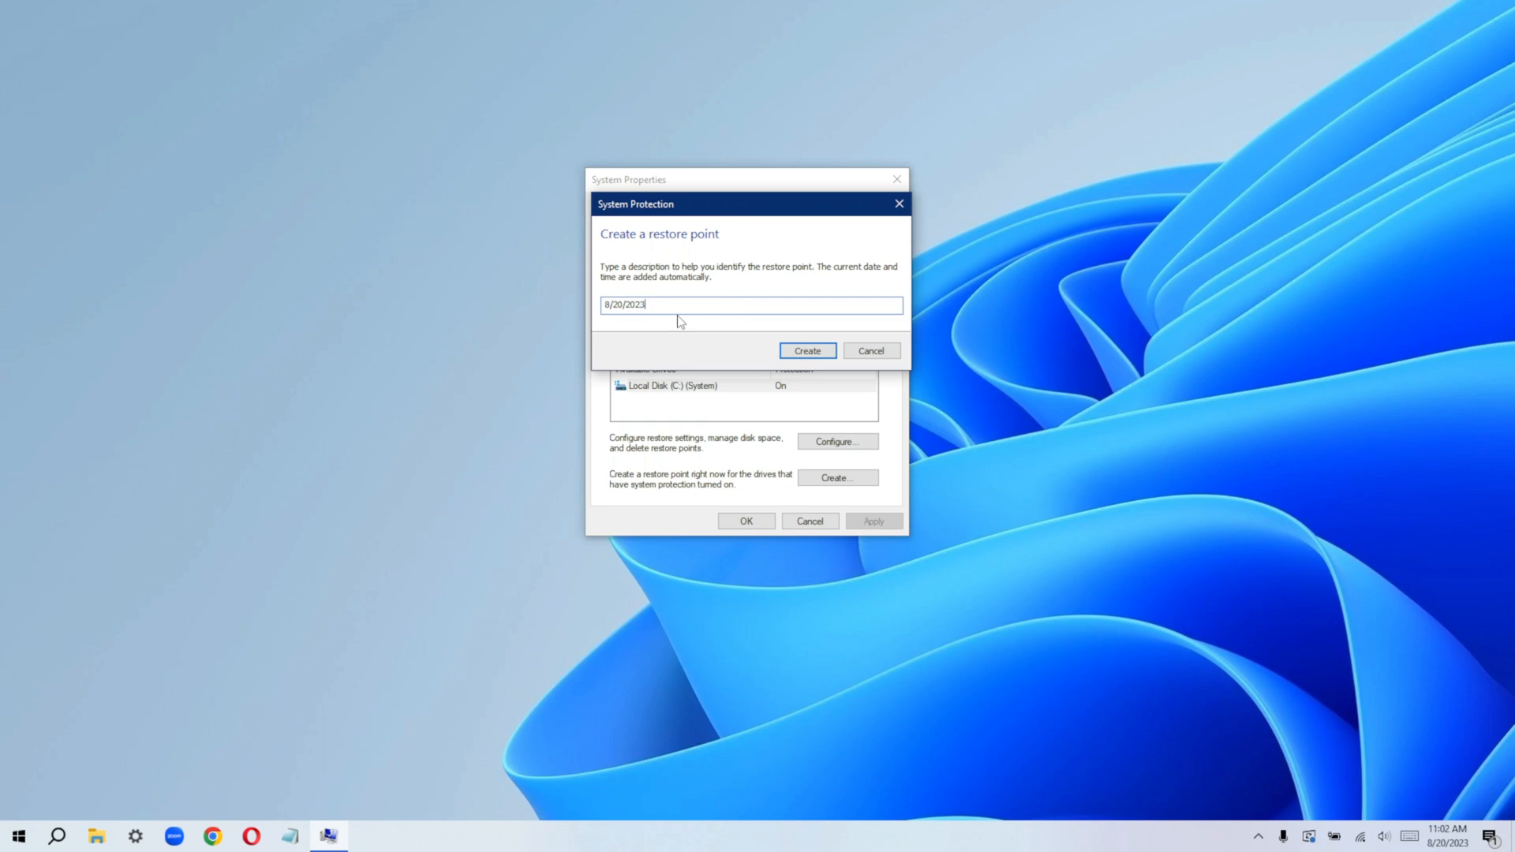
{"action": "mouse_move", "coordinate": [664, 292]}
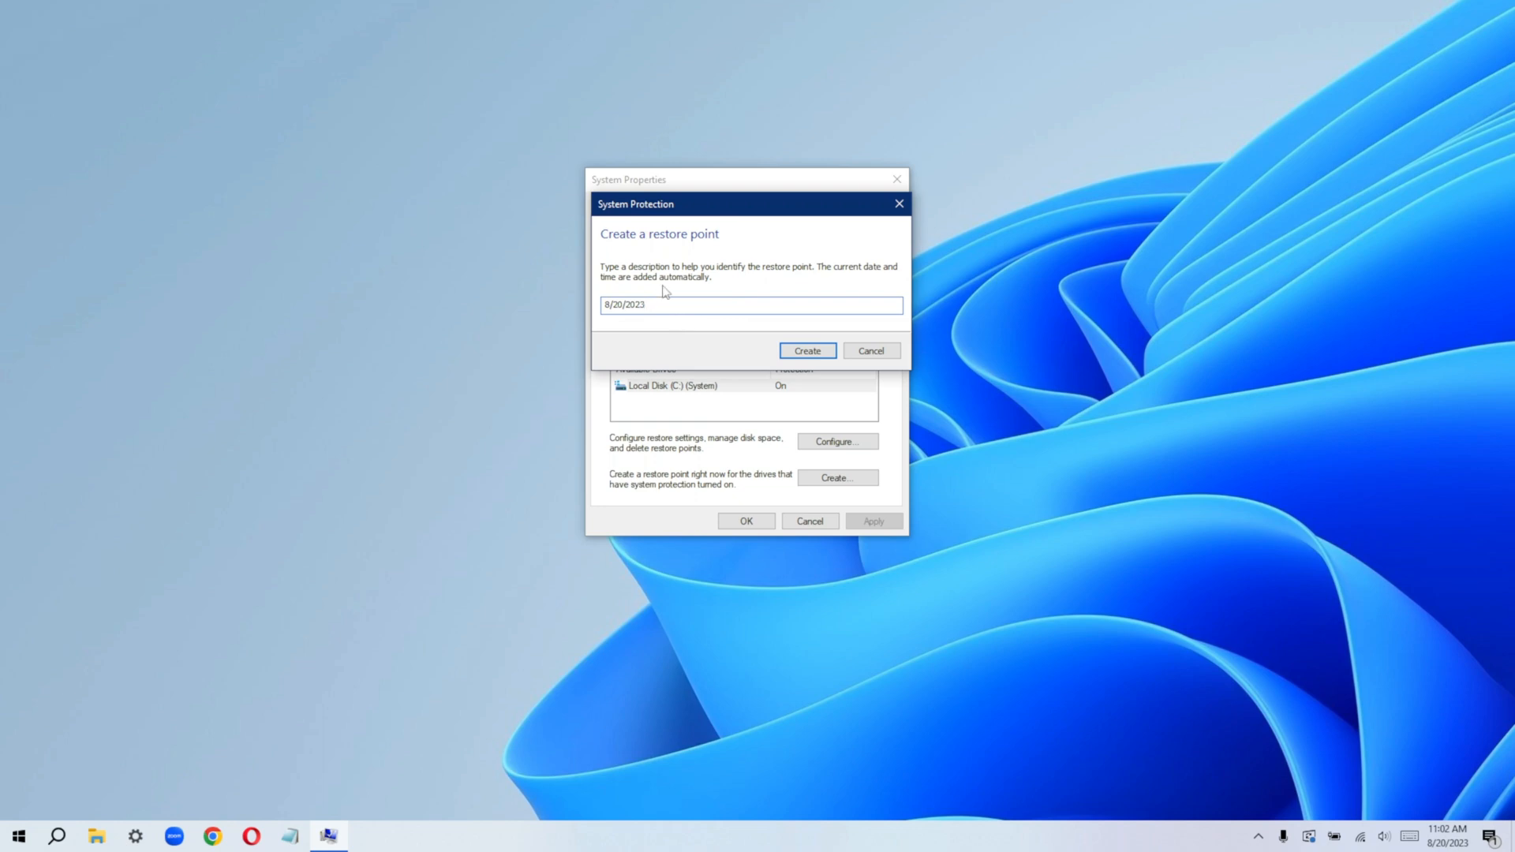
{"action": "left_click", "coordinate": [677, 304]}
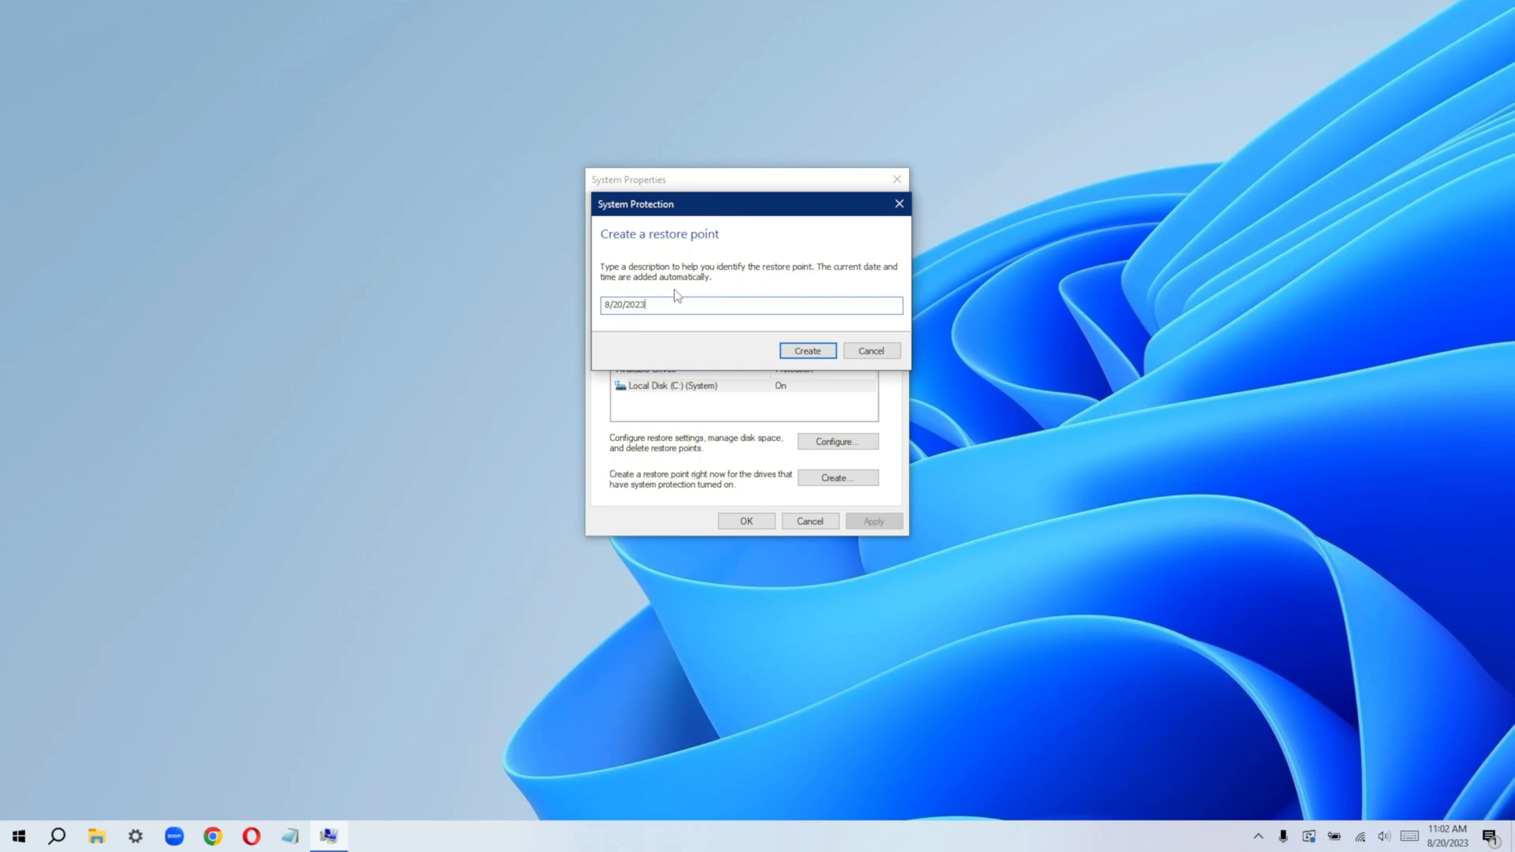
{"action": "mouse_move", "coordinate": [664, 295]}
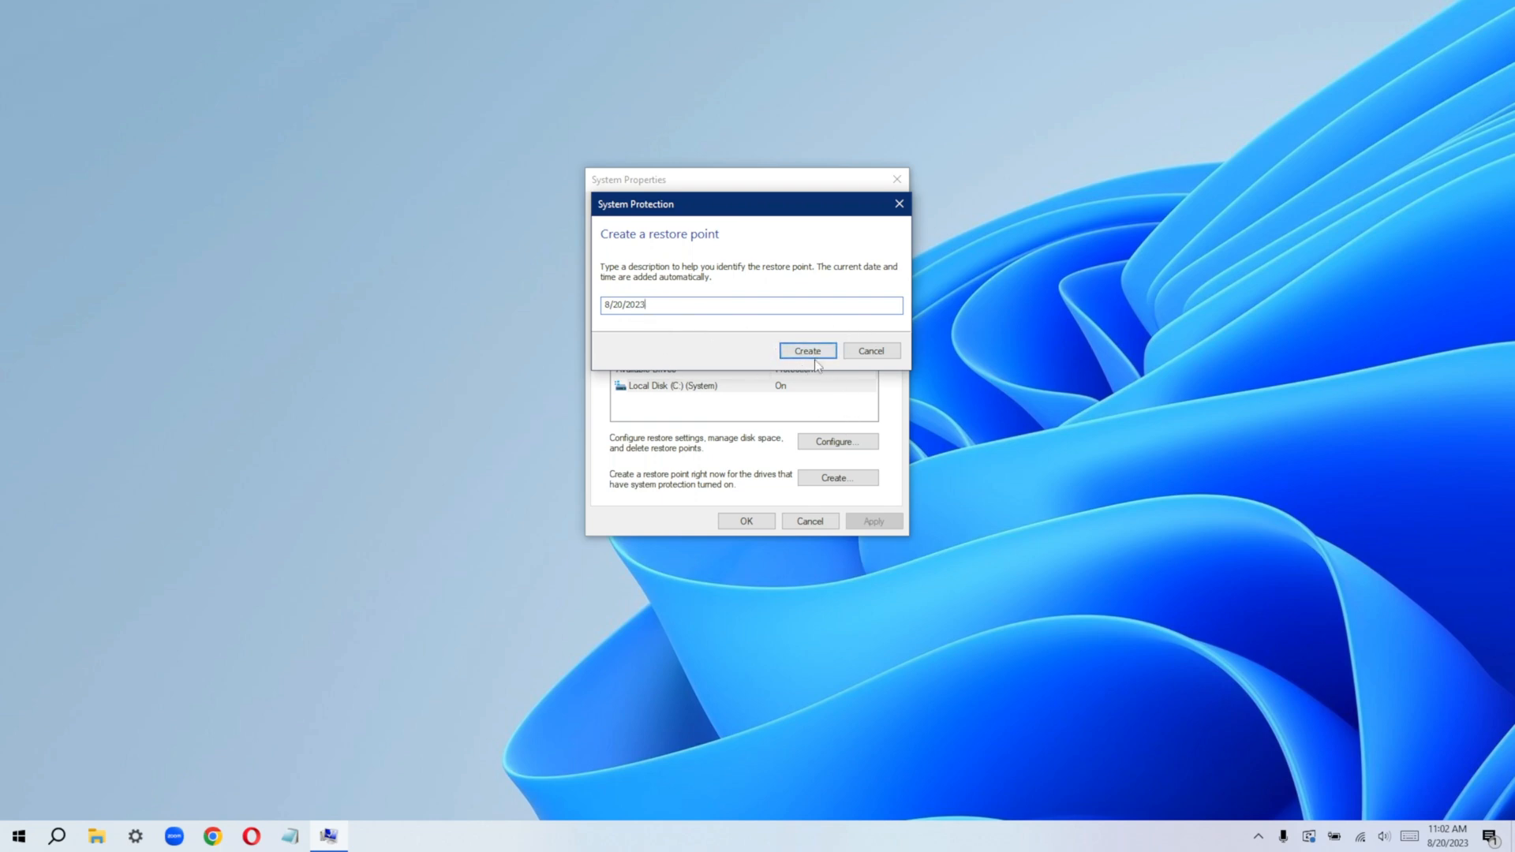
{"action": "left_click", "coordinate": [806, 351]}
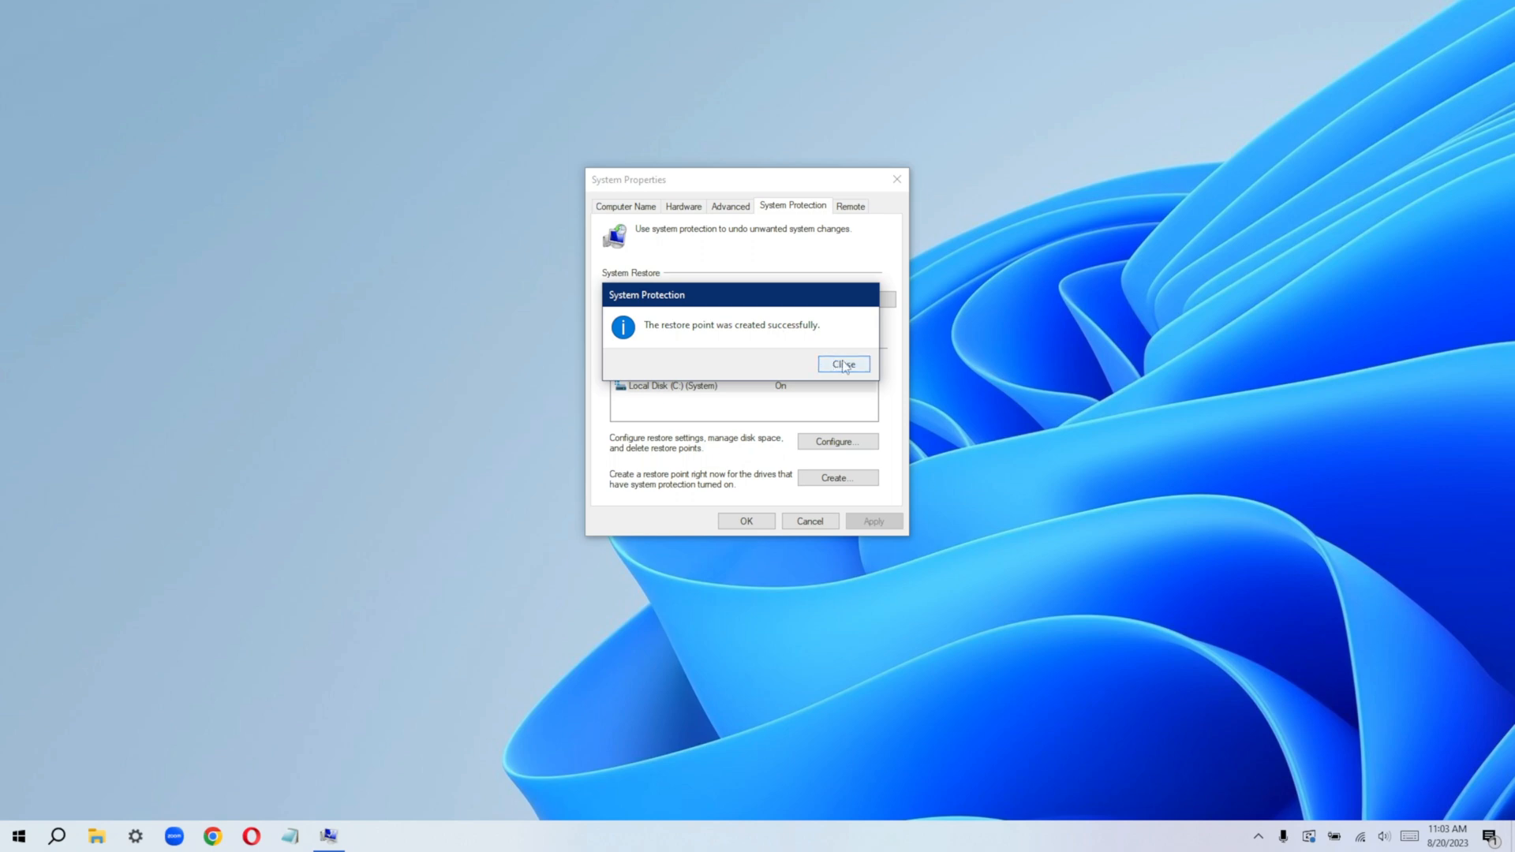
{"action": "left_click", "coordinate": [841, 365]}
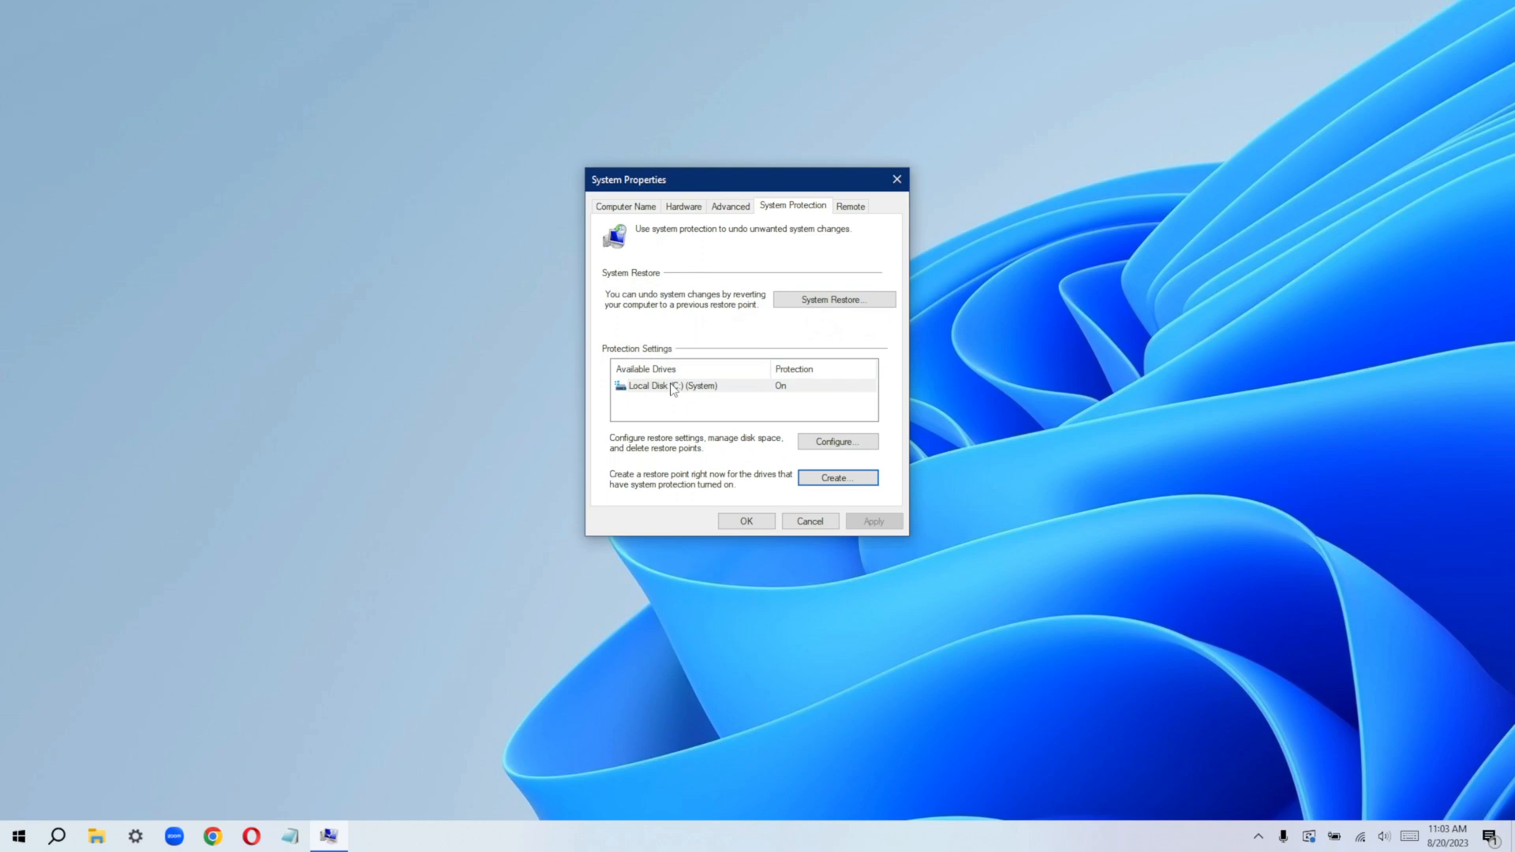
{"action": "mouse_move", "coordinate": [729, 341]}
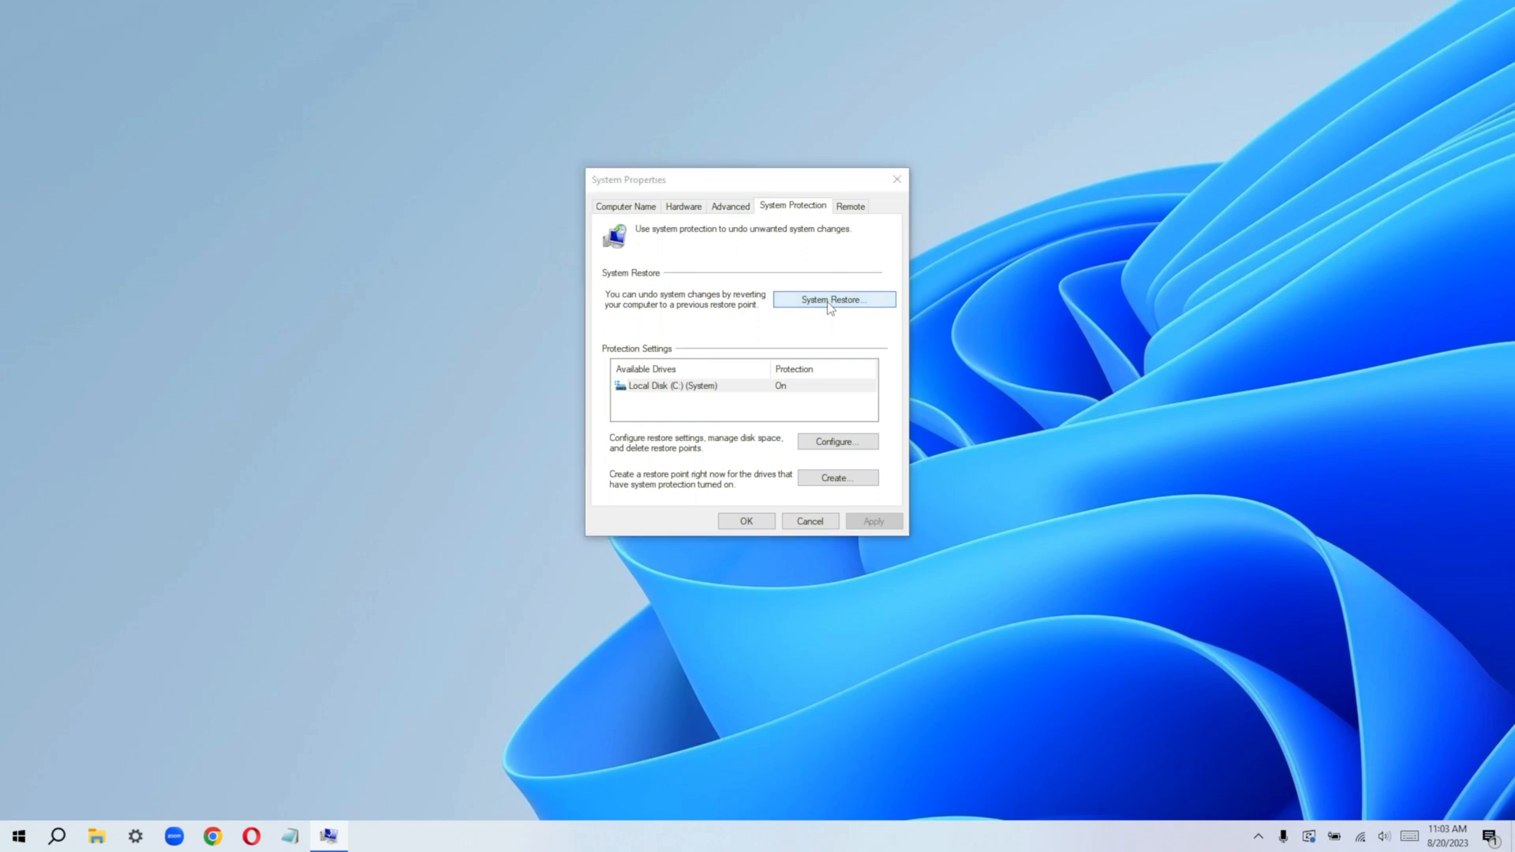
Launch the System Restore wizard and advance to the list showing the manual 8/20/2023 point
{"action": "left_click", "coordinate": [833, 300]}
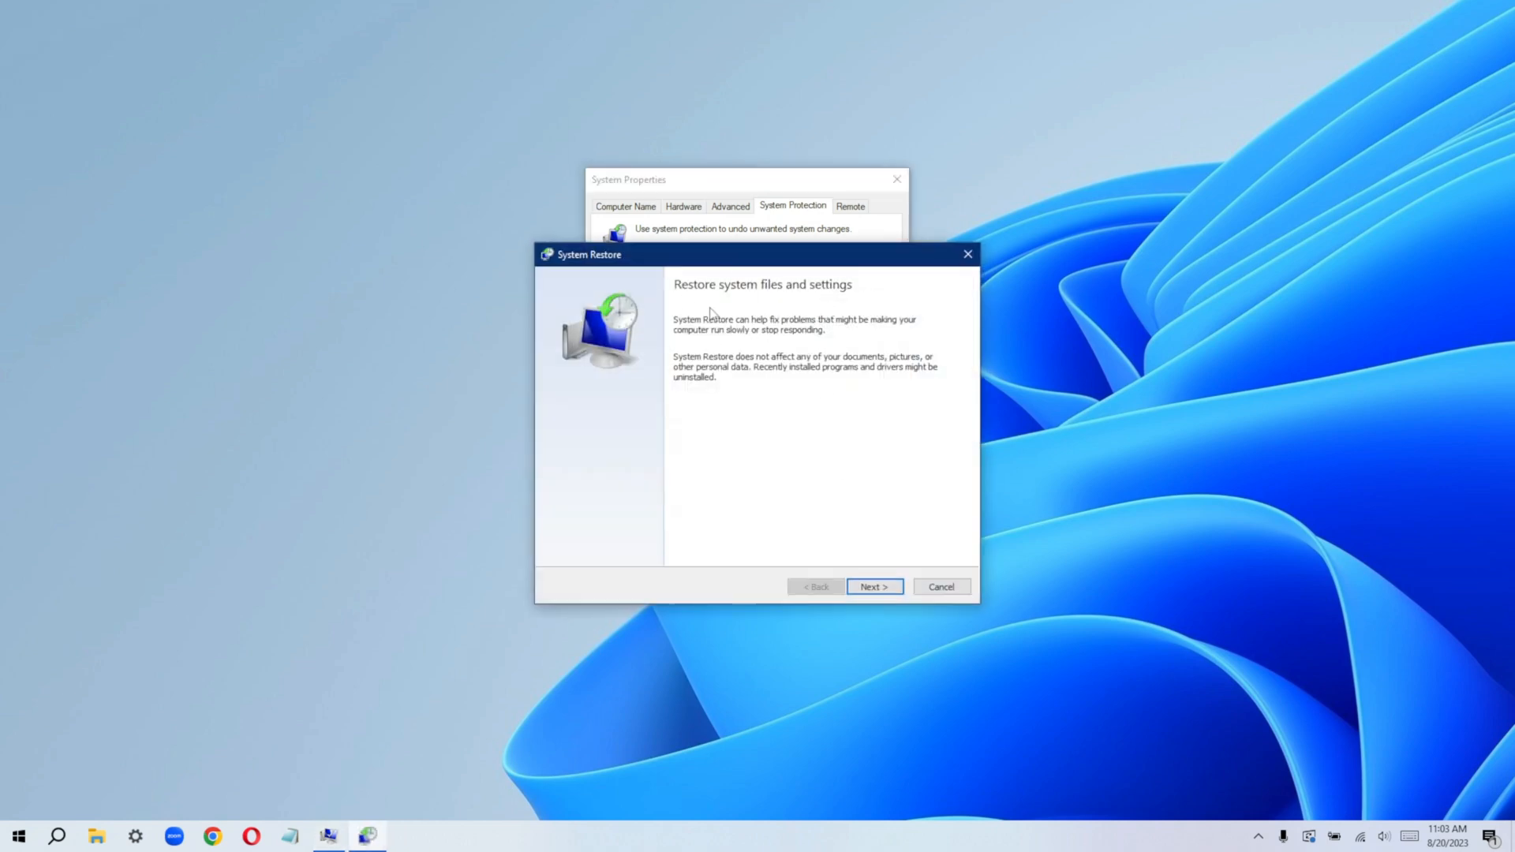
{"action": "mouse_move", "coordinate": [700, 342]}
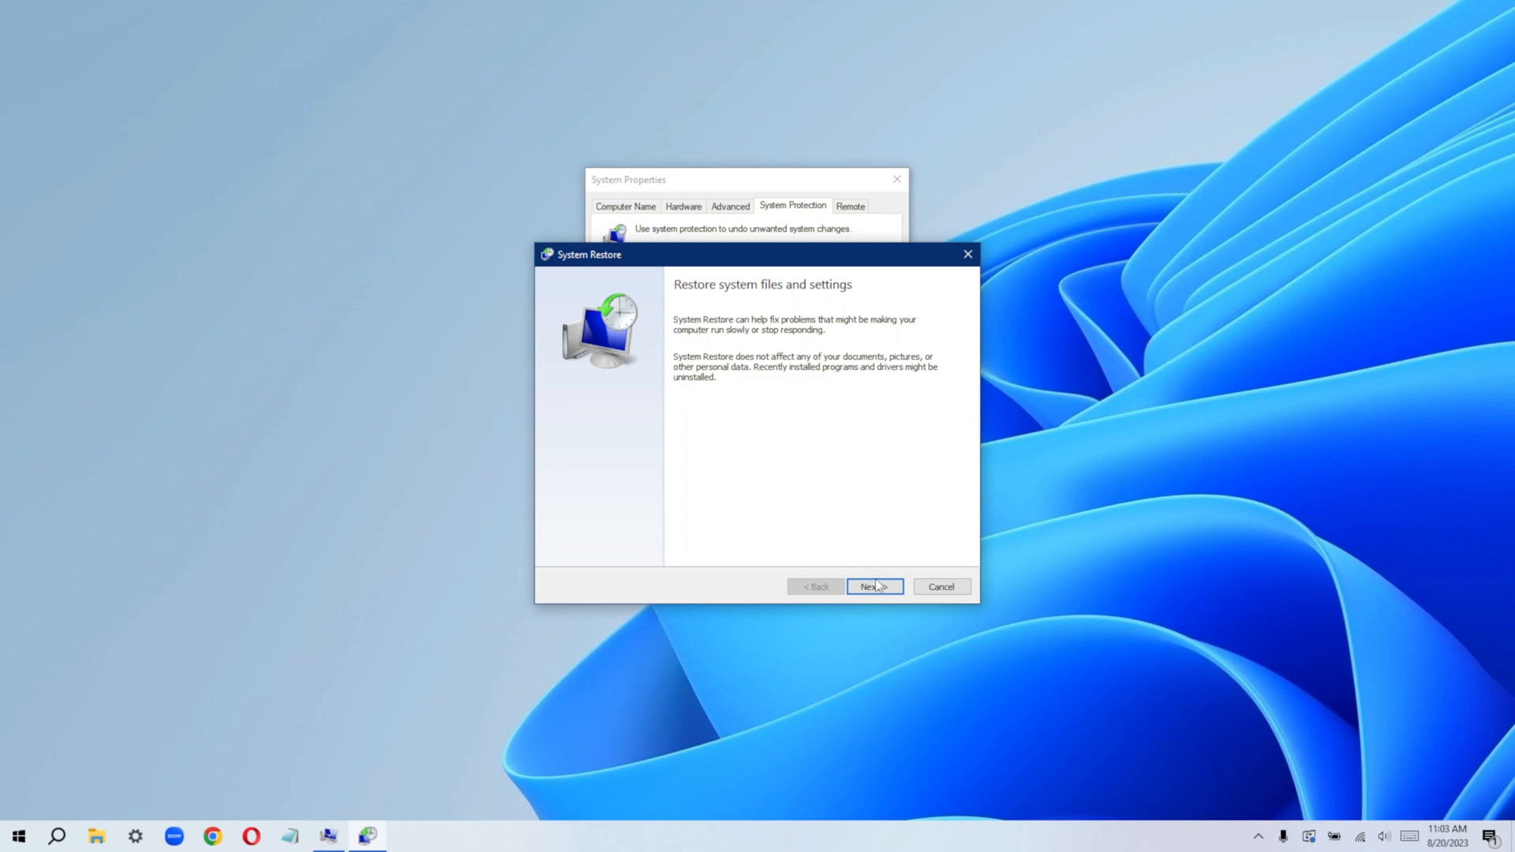
{"action": "left_click", "coordinate": [873, 587]}
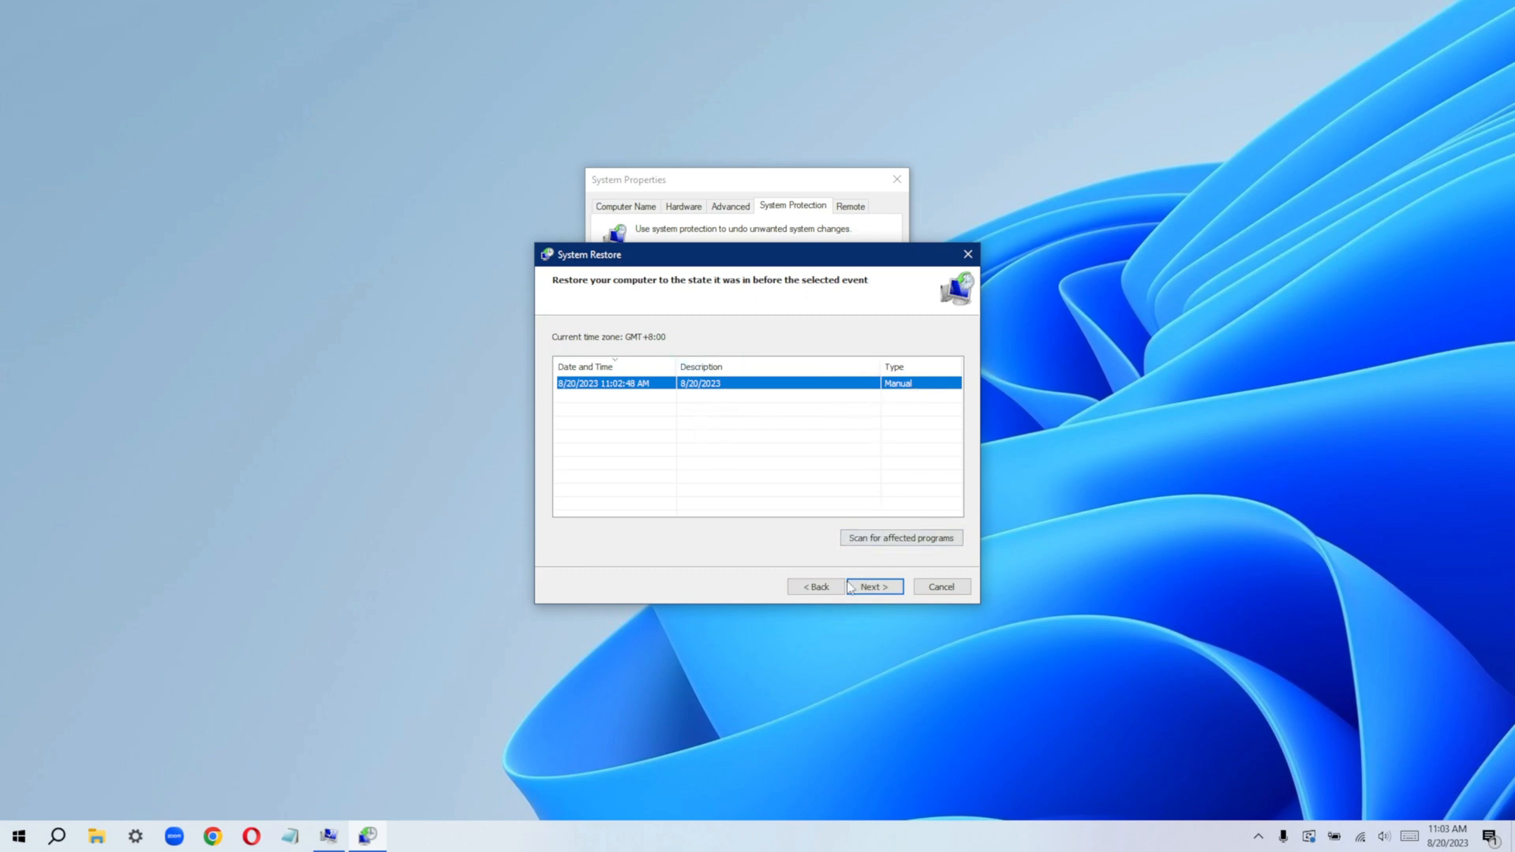
{"action": "mouse_move", "coordinate": [616, 303]}
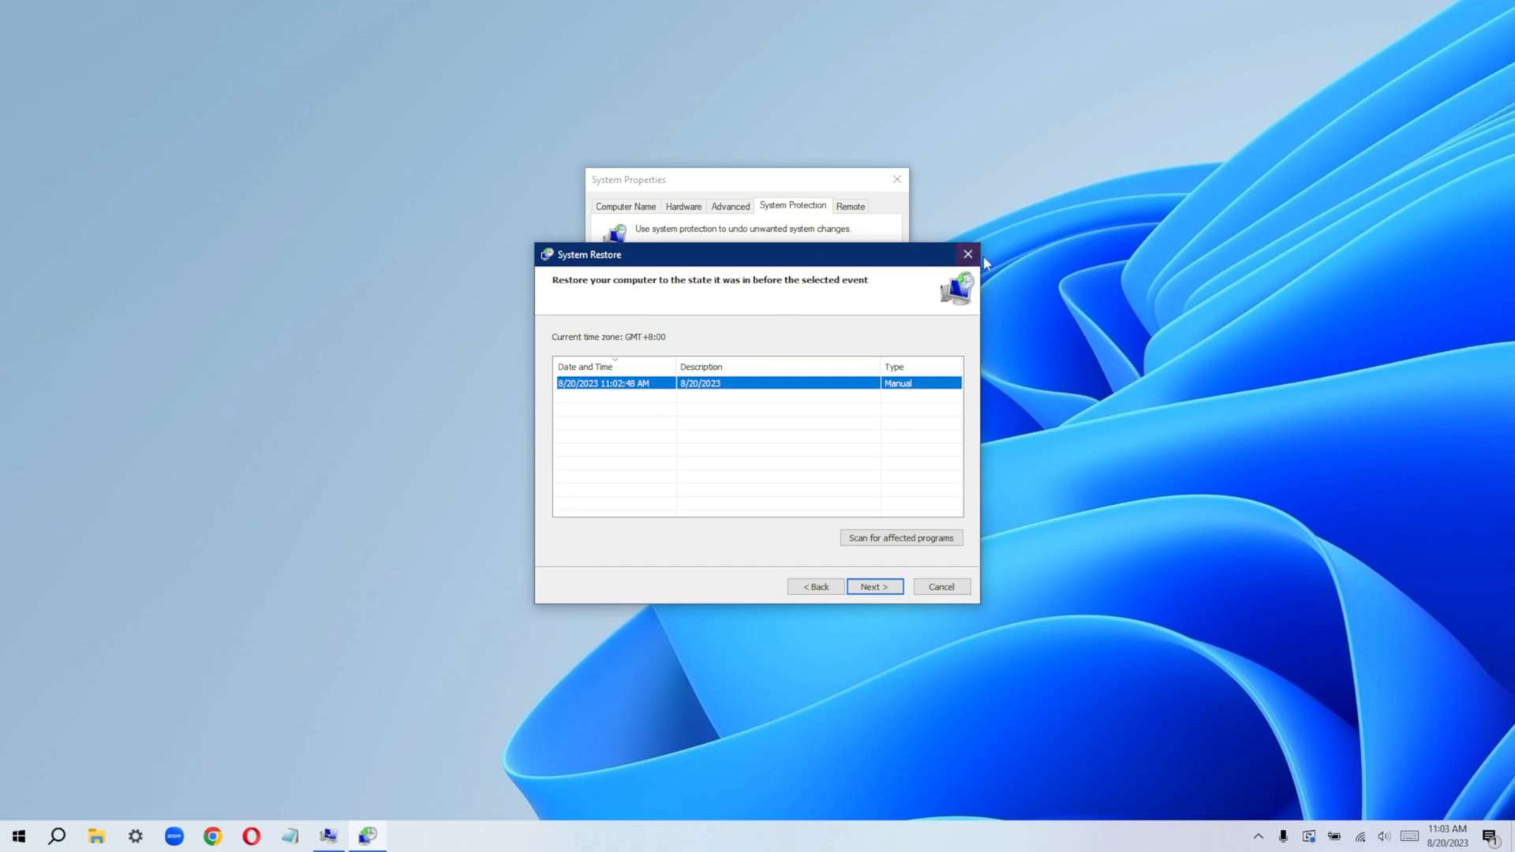
Leave the restore wizard and disable system protection for Local Disk (C:)
{"action": "left_click", "coordinate": [966, 254]}
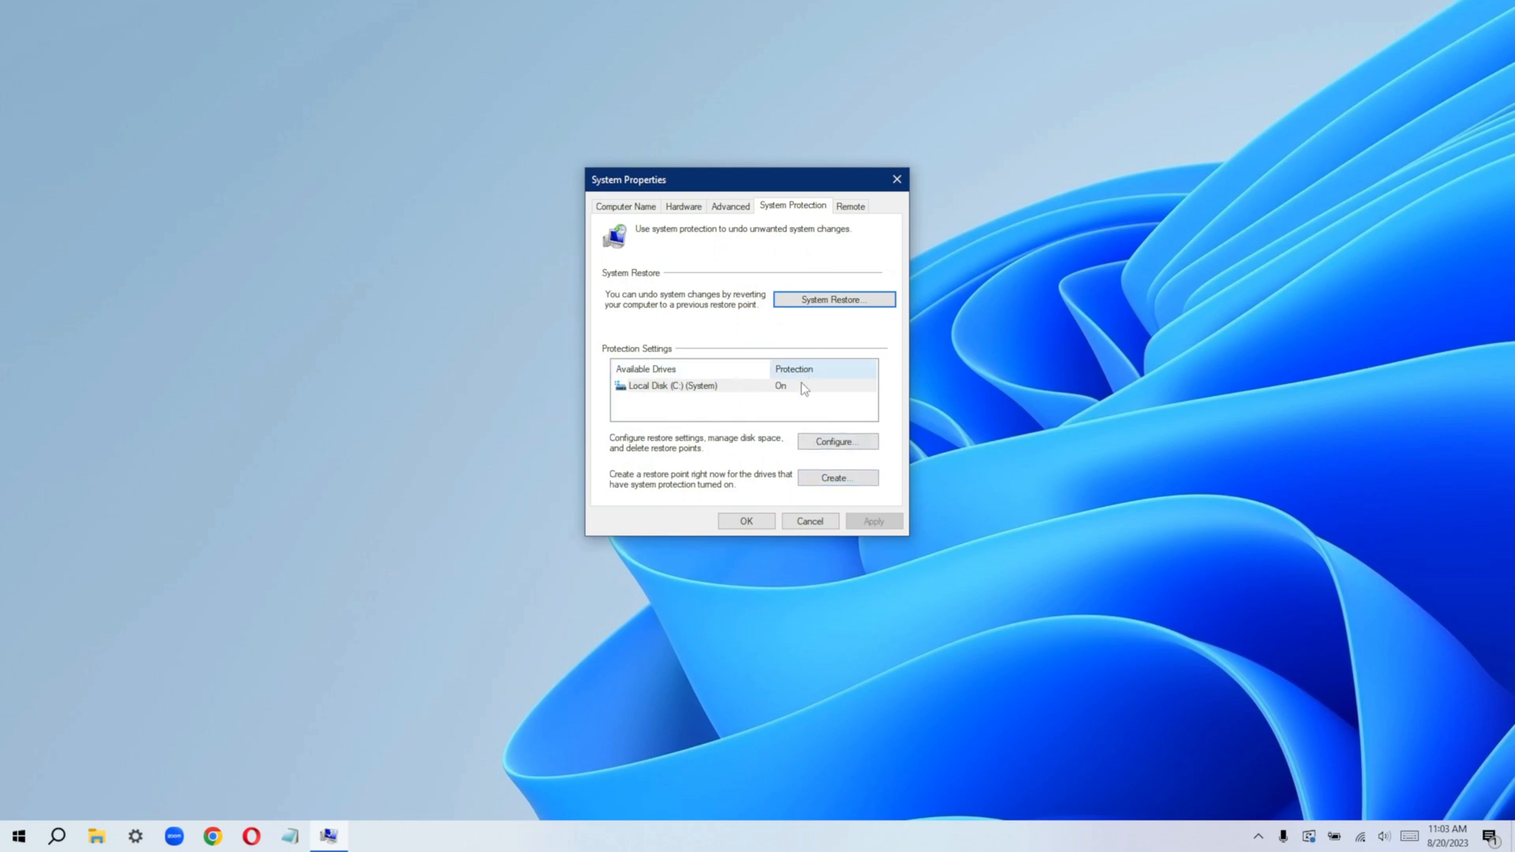
{"action": "left_click", "coordinate": [836, 442]}
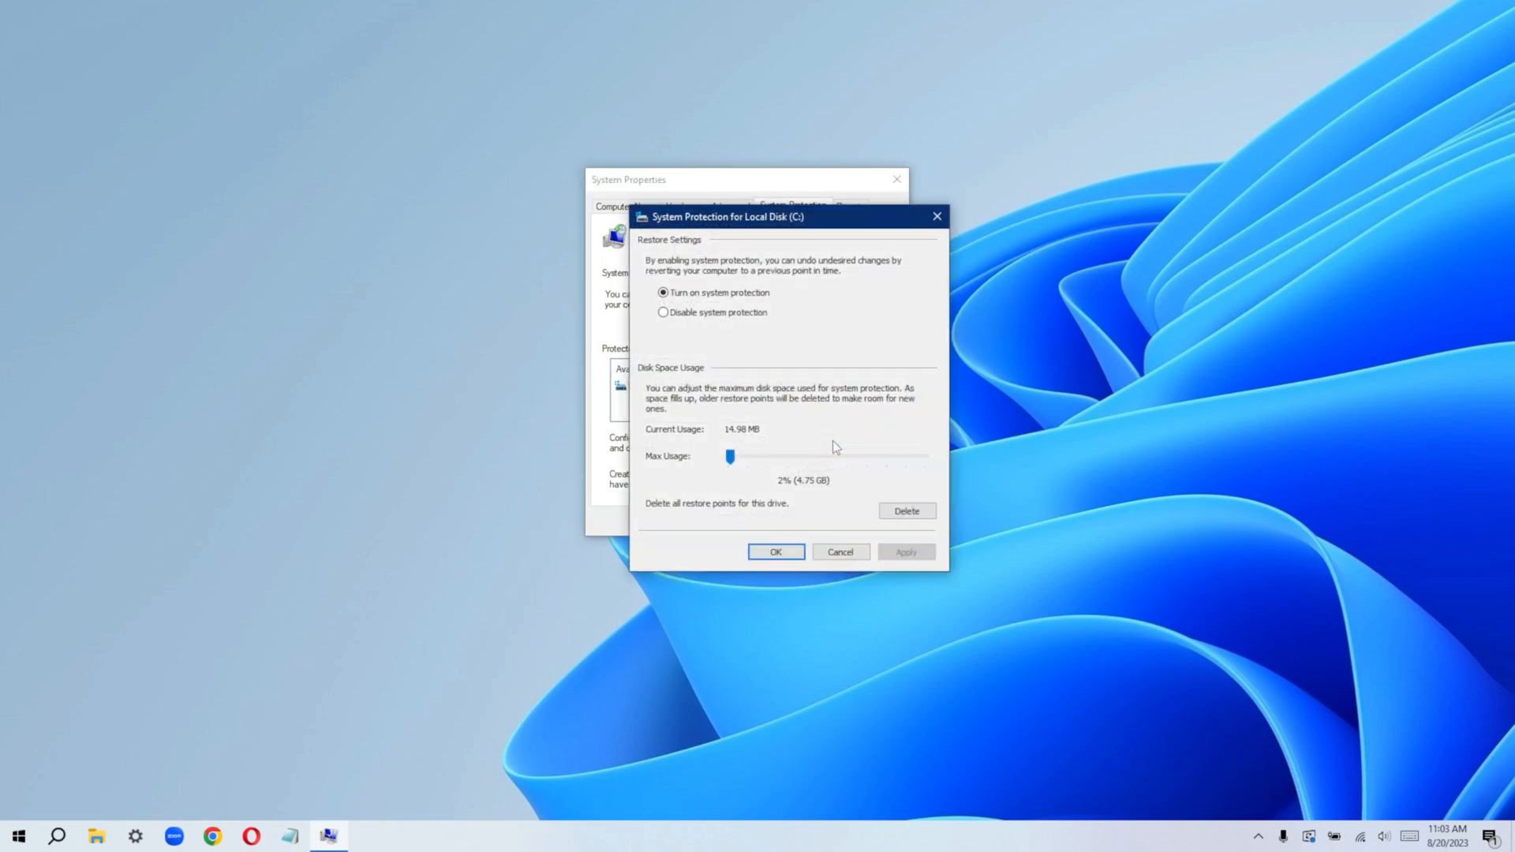
{"action": "left_click", "coordinate": [664, 313]}
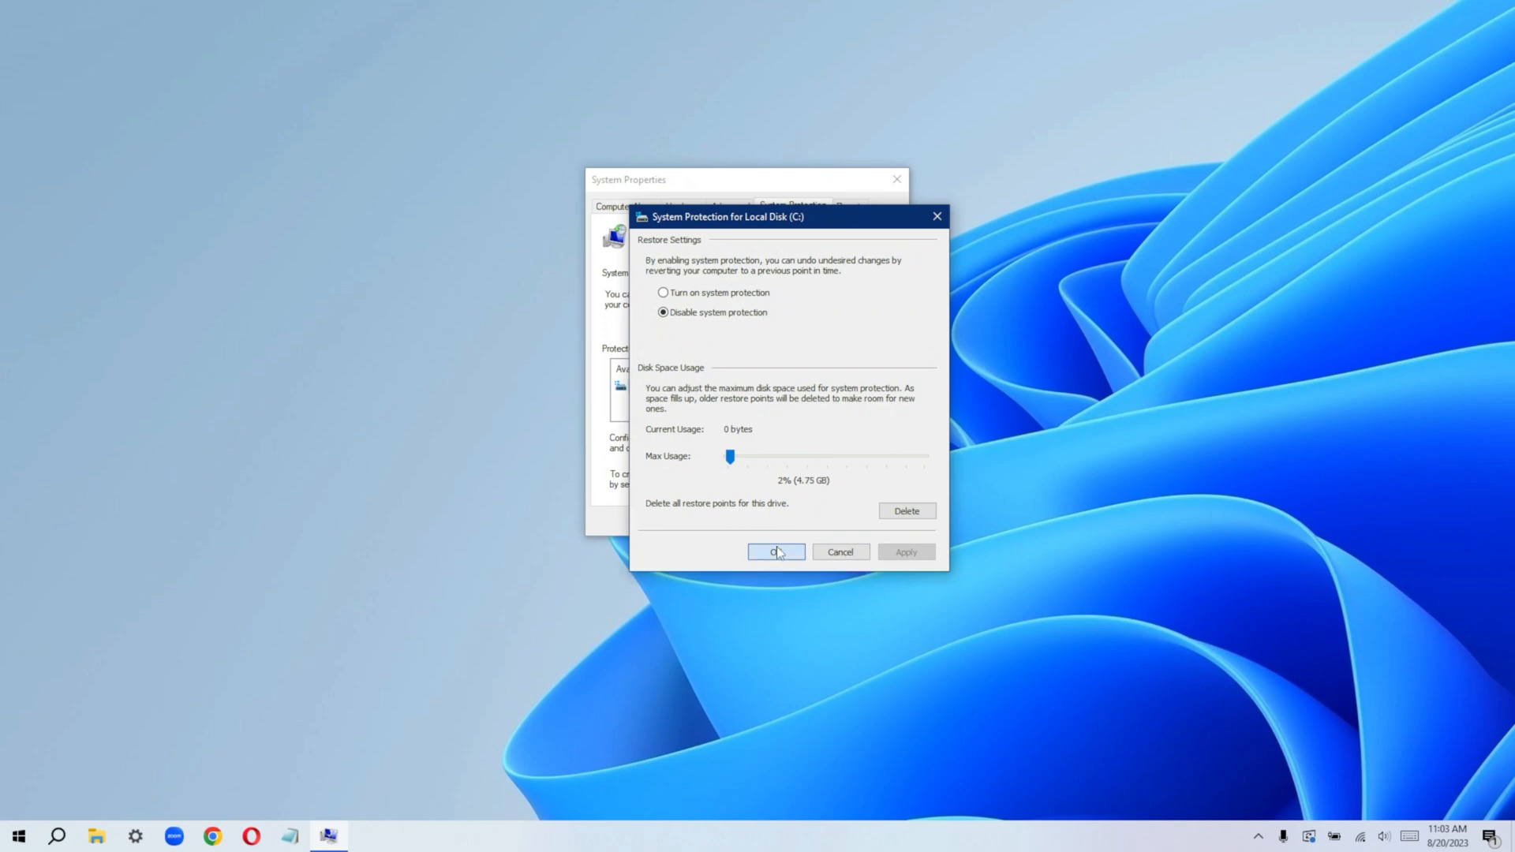
{"action": "left_click", "coordinate": [774, 552]}
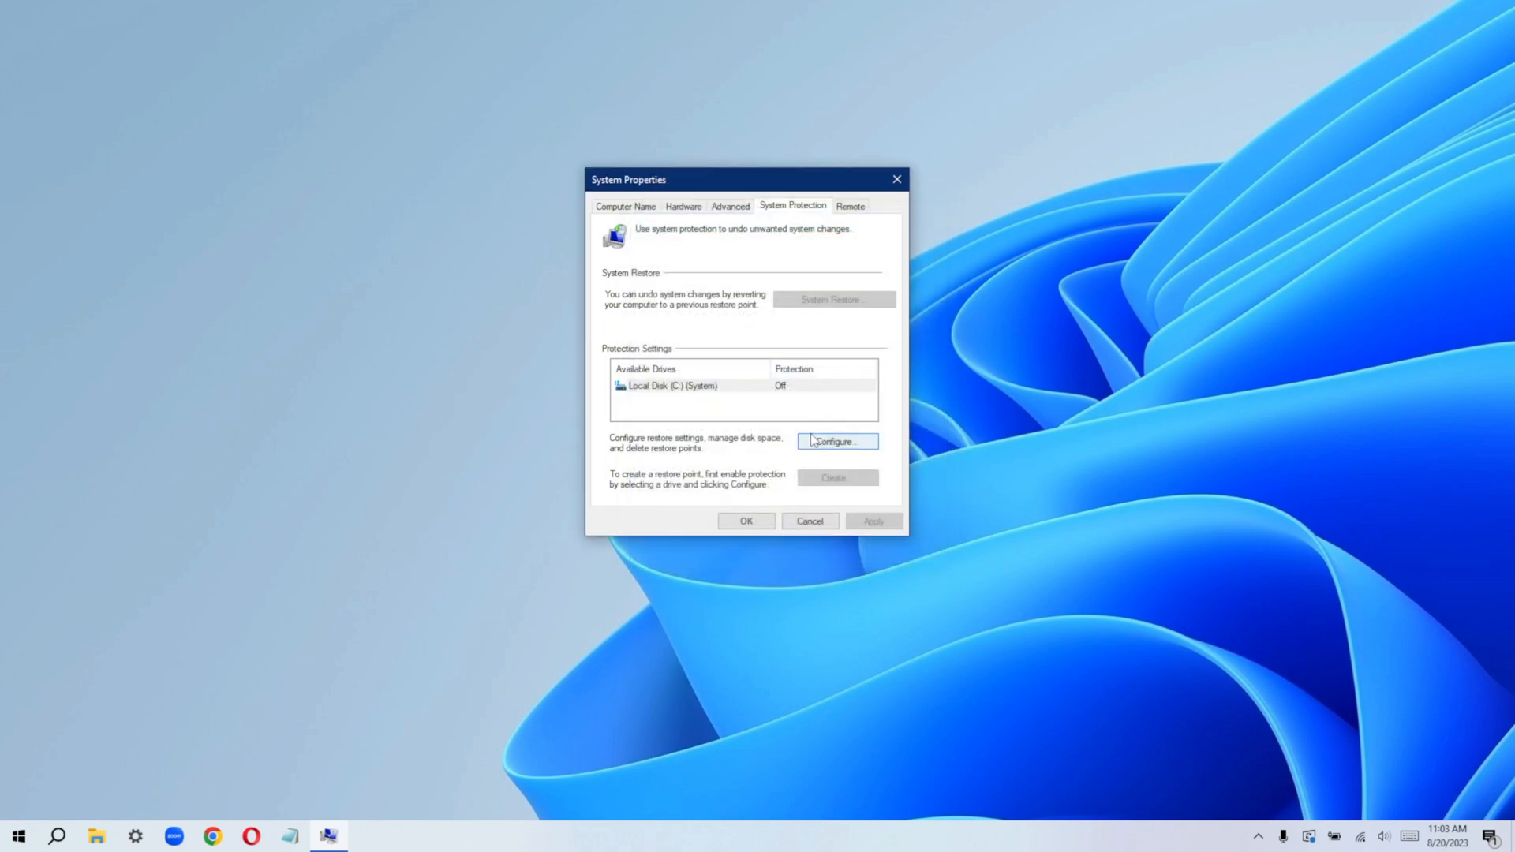
Delete all restore points stored on drive C: and dismiss the success confirmation
{"action": "left_click", "coordinate": [836, 442]}
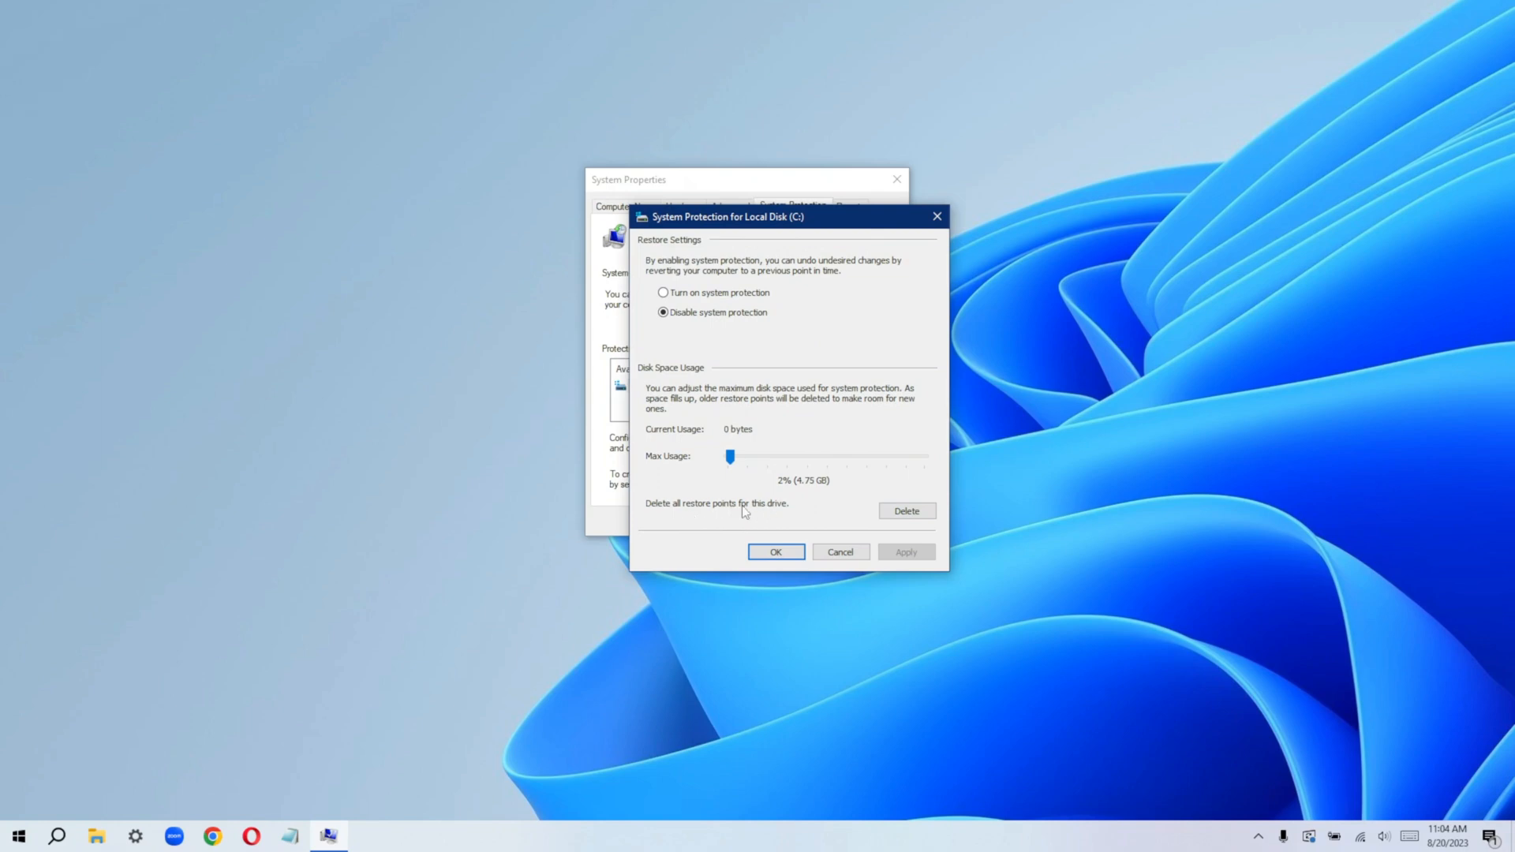
{"action": "left_click", "coordinate": [905, 510]}
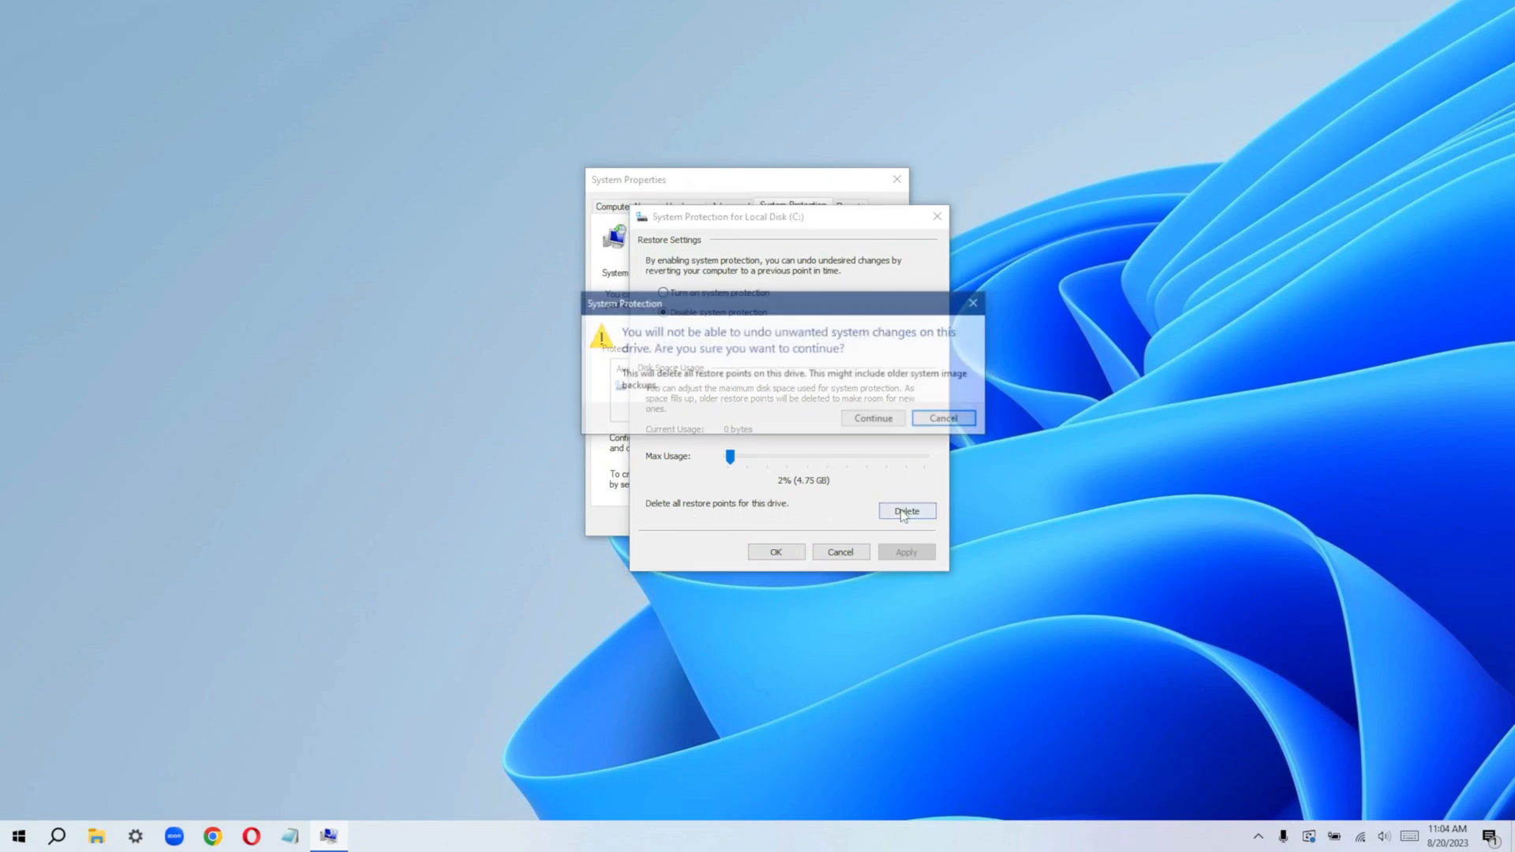
{"action": "left_click", "coordinate": [871, 417]}
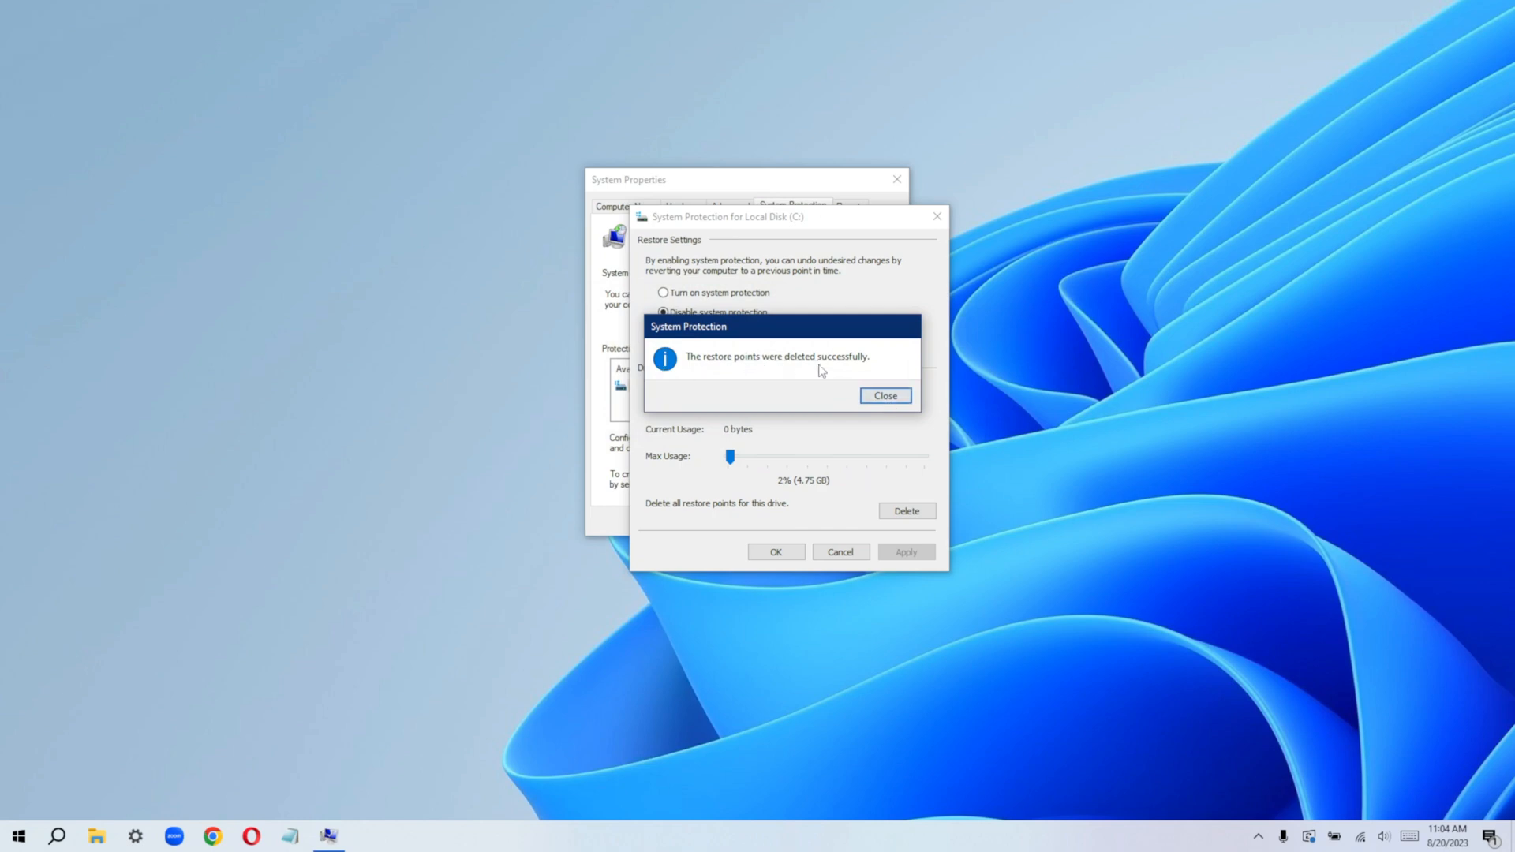
{"action": "left_click", "coordinate": [884, 395]}
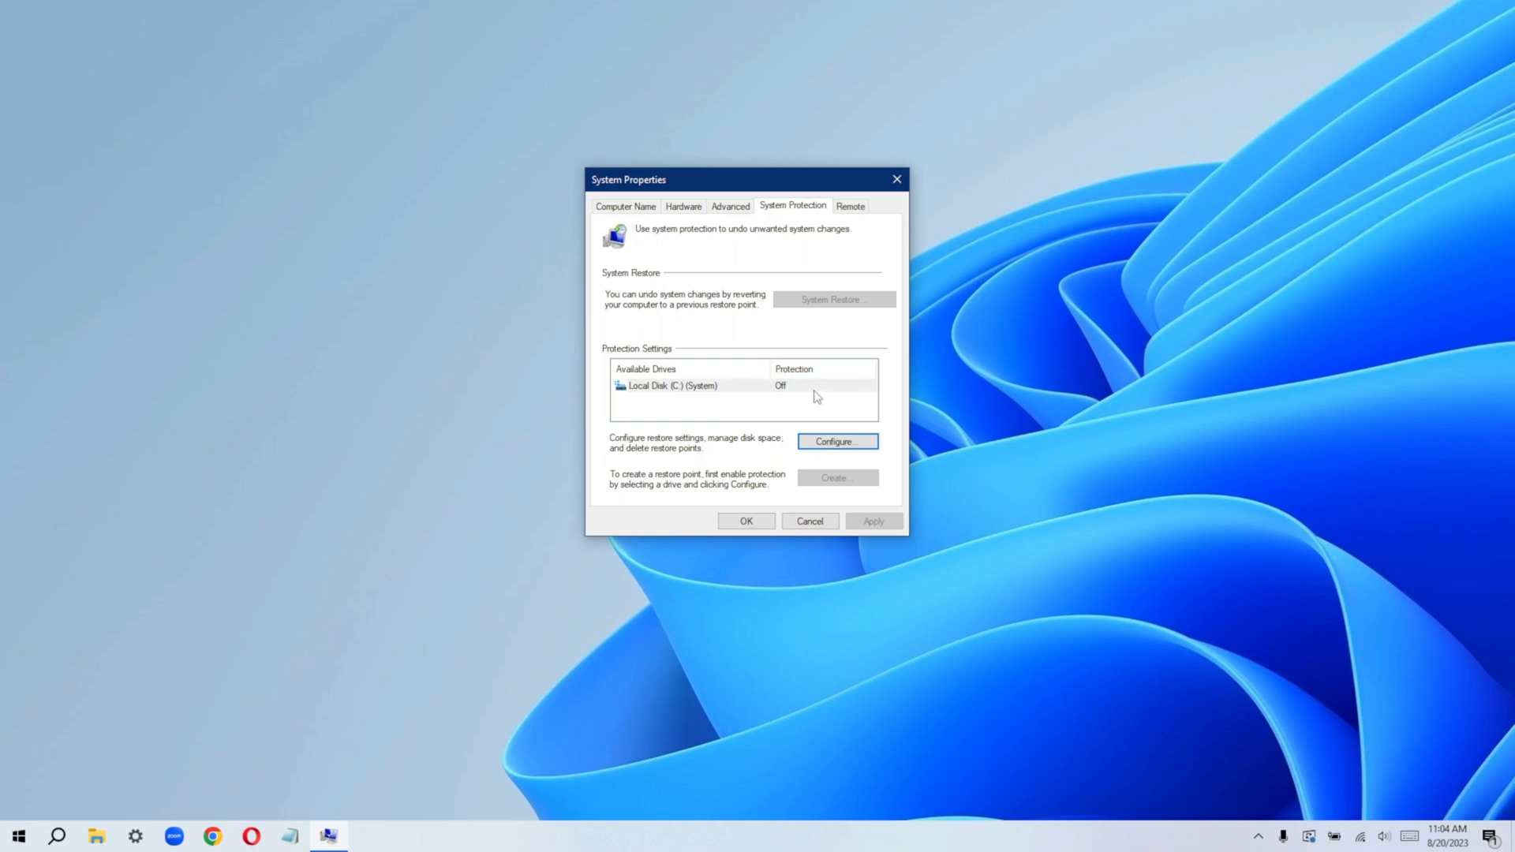
{"action": "mouse_move", "coordinate": [807, 396]}
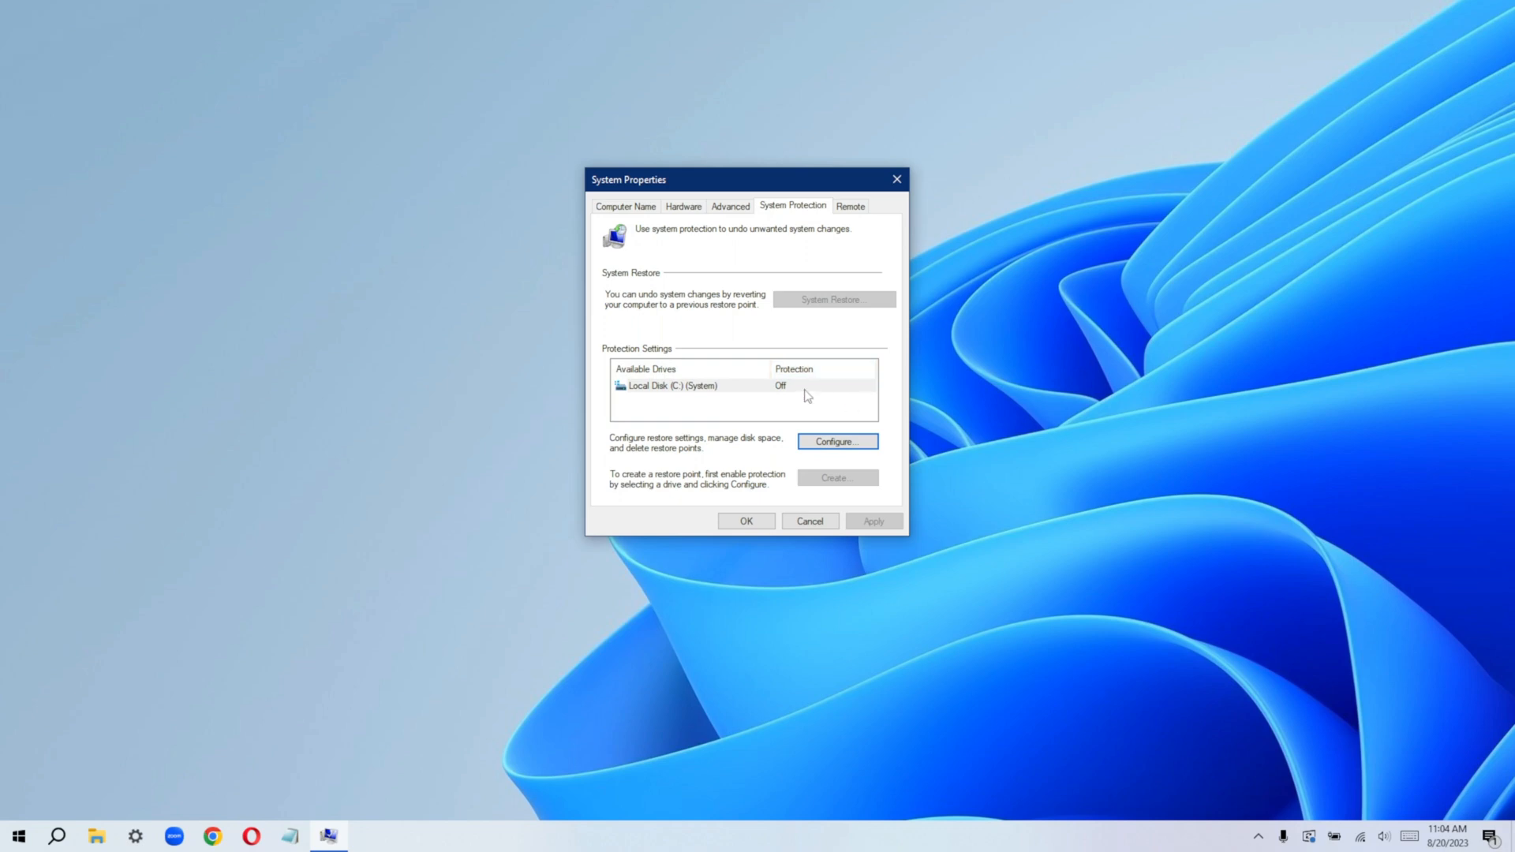